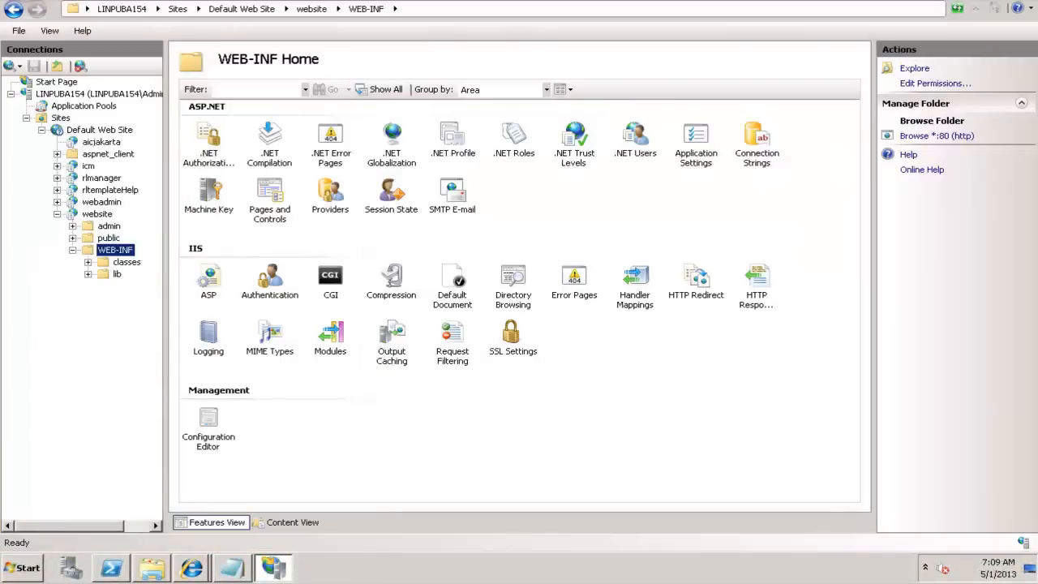
Browse the default web site on *:80 in Internet Explorer
click(97, 213)
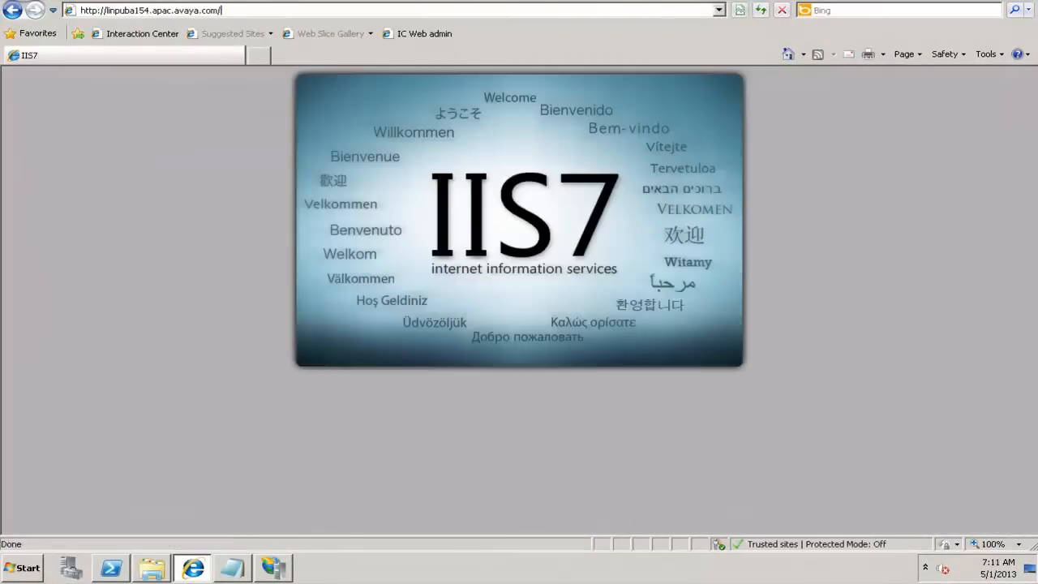
Load linpuba154.apac.avaya.com/website/admin/tenancy/viewmd.jsp to reach the Customize Tenant page
text(admin/)
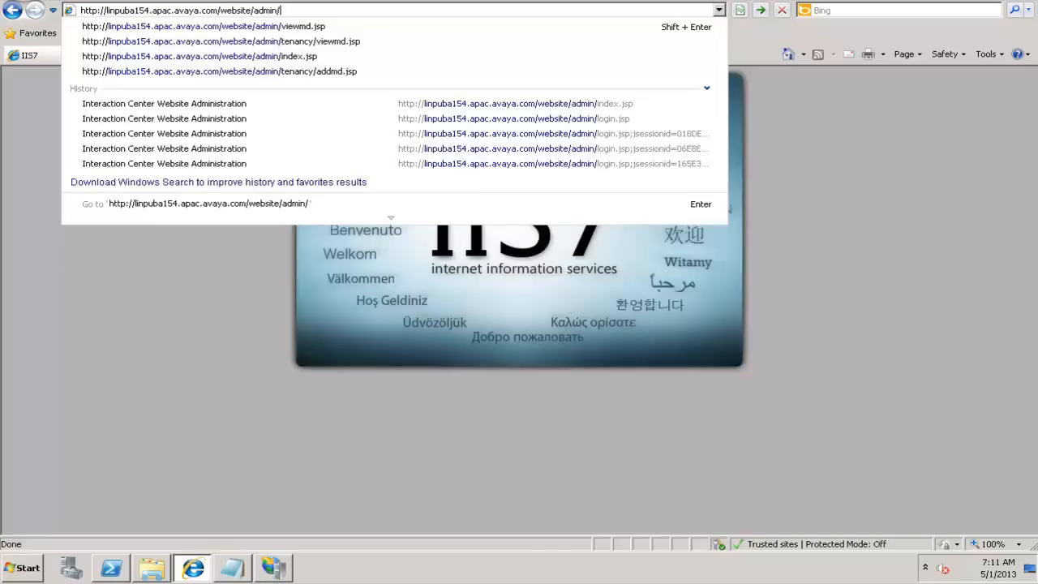
text(tenanc)
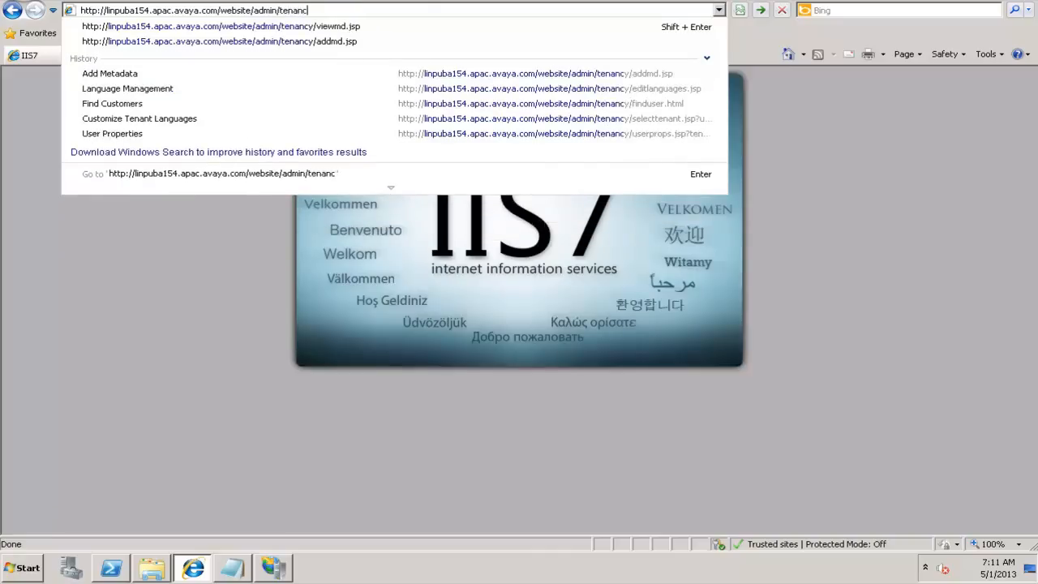
text(y/viewmd)
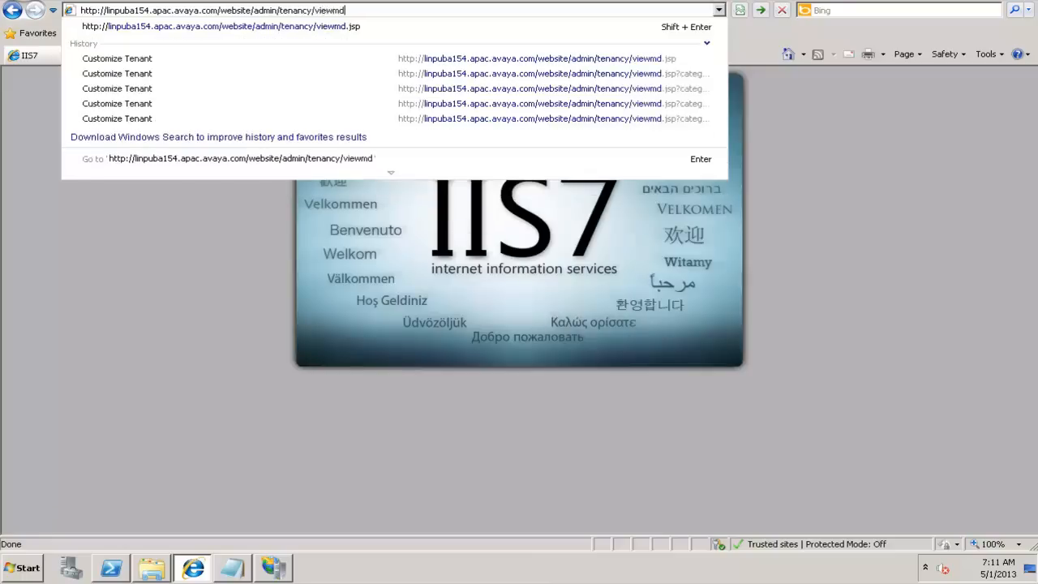
key(Return)
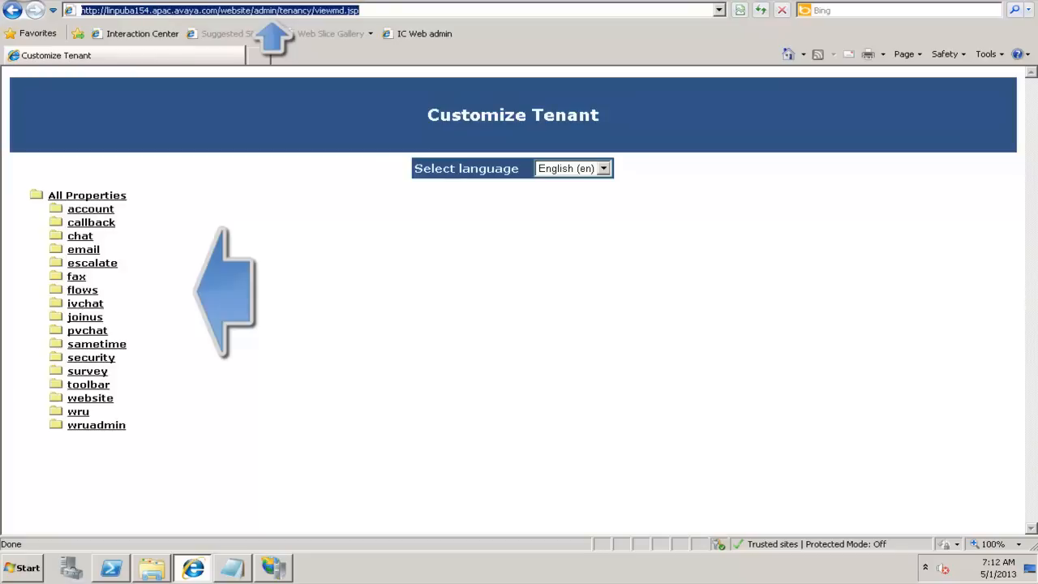
mouse_move(79, 235)
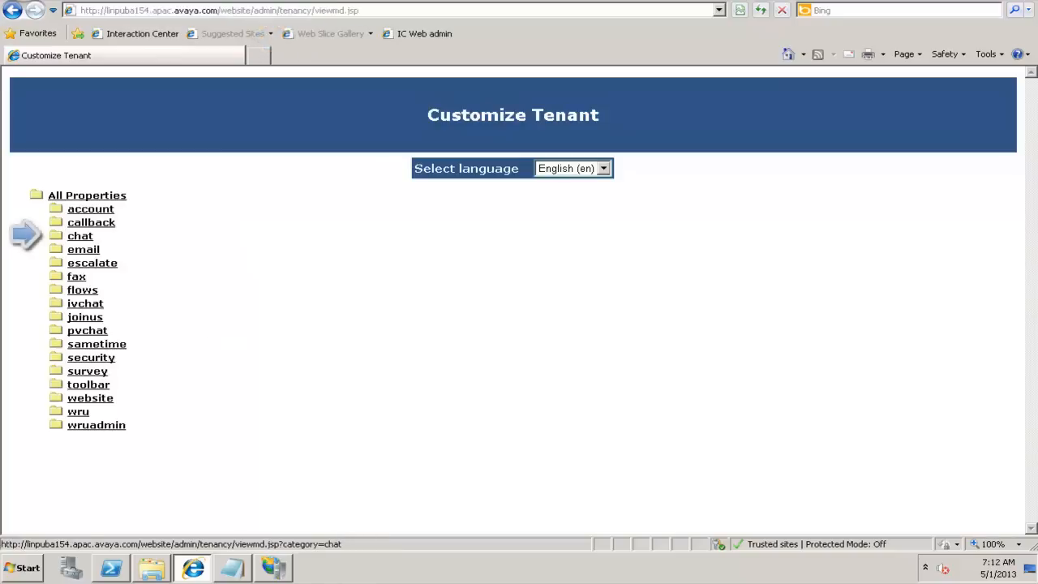
Open the chat category under All Properties and scroll through its property table
click(79, 235)
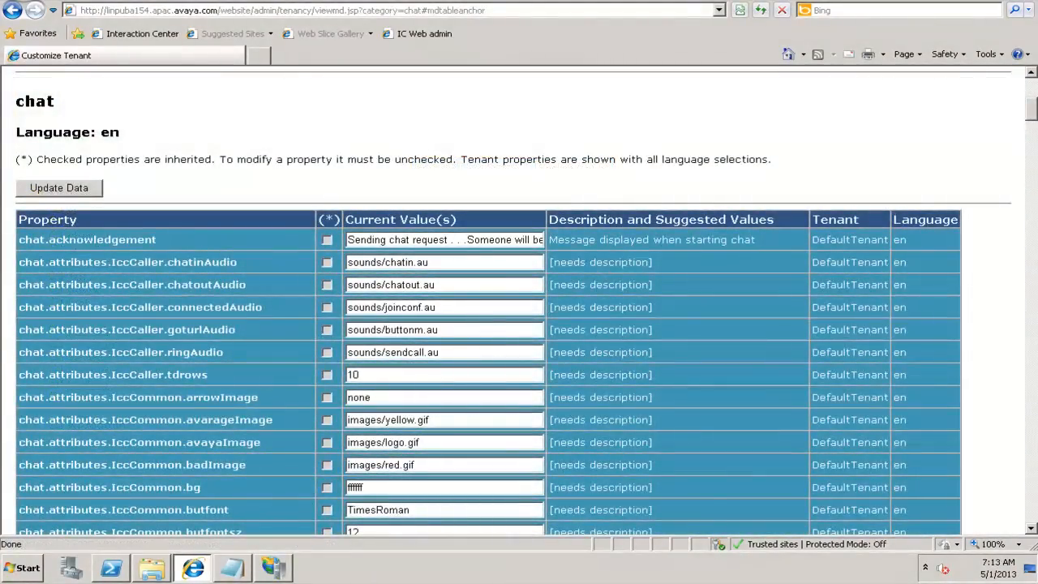
mouse_move(178, 239)
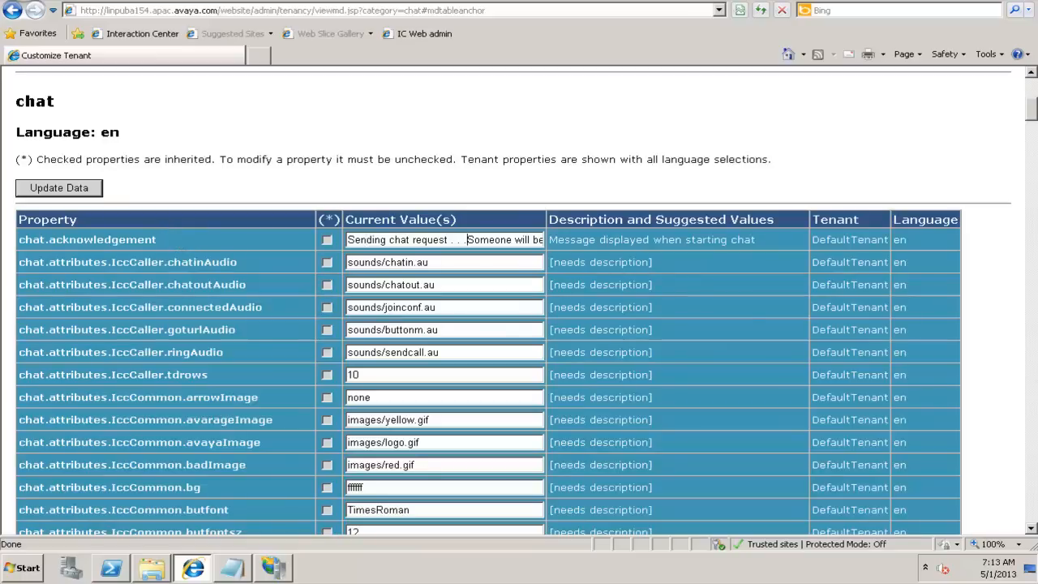
scroll(down, 3)
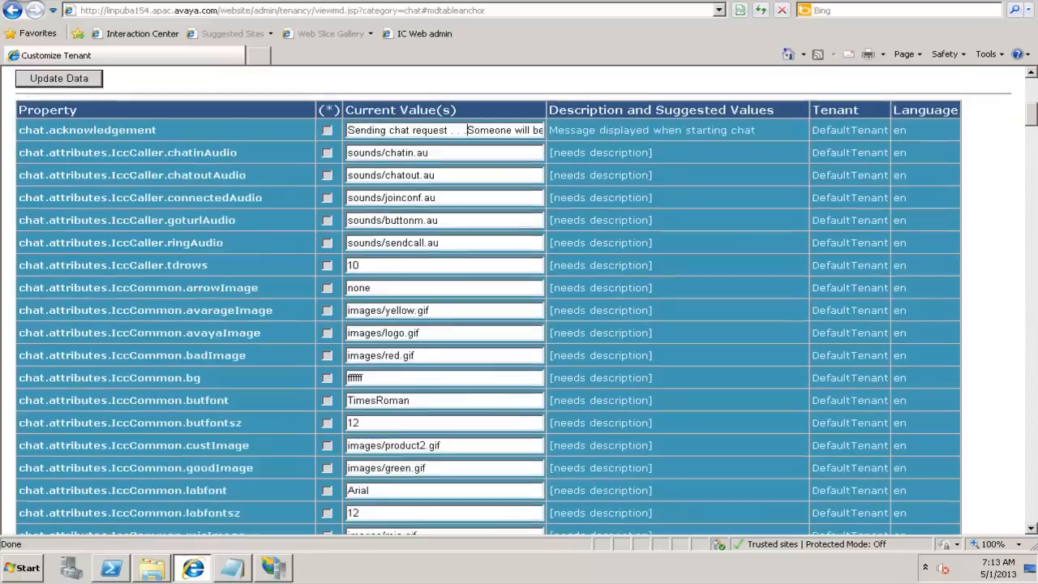
scroll(down, 3)
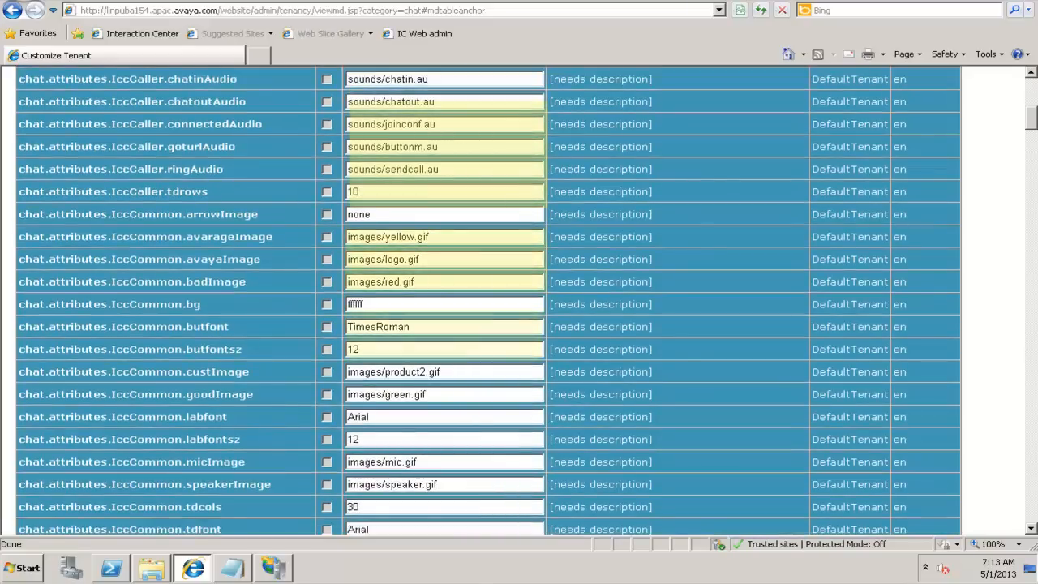
scroll(down, 3)
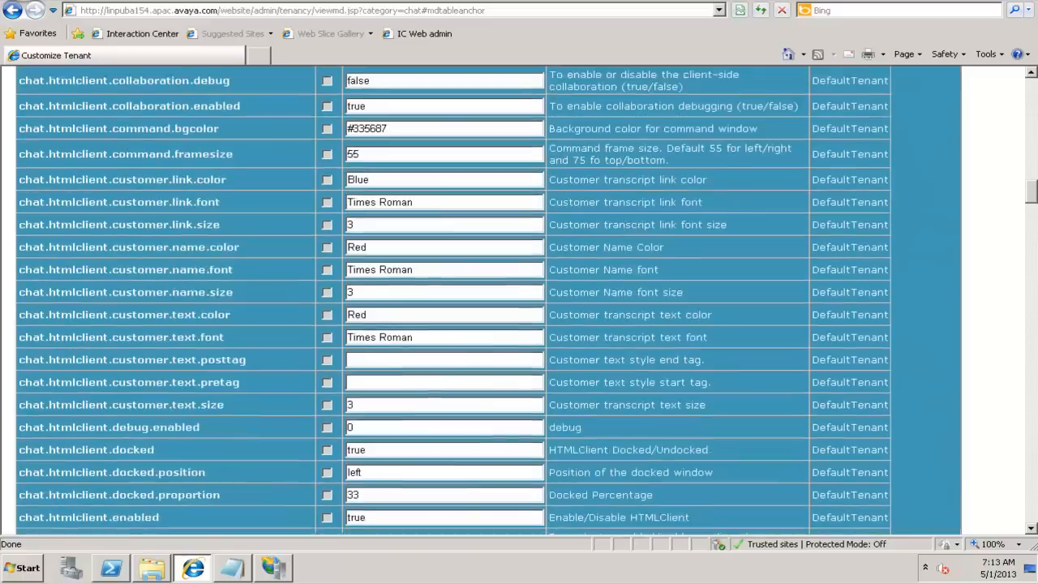
scroll(down, 3)
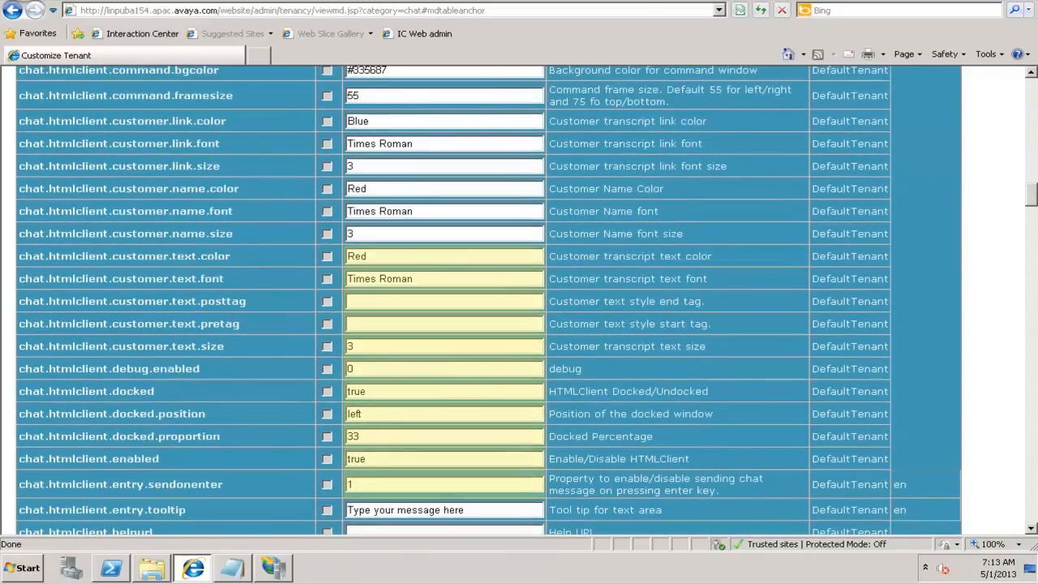
scroll(down, 3)
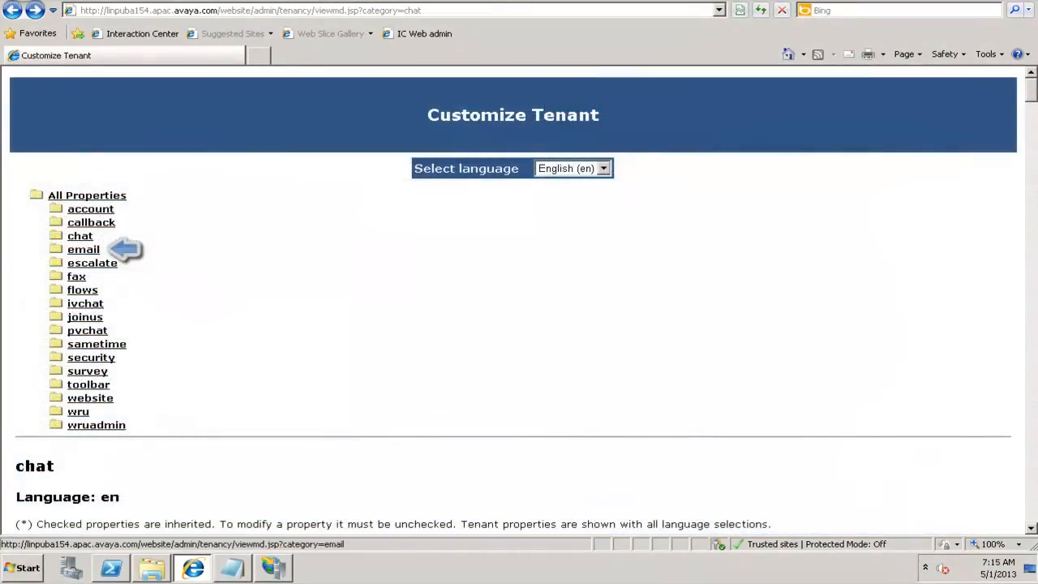
Open the email category and scroll through its property table
click(83, 249)
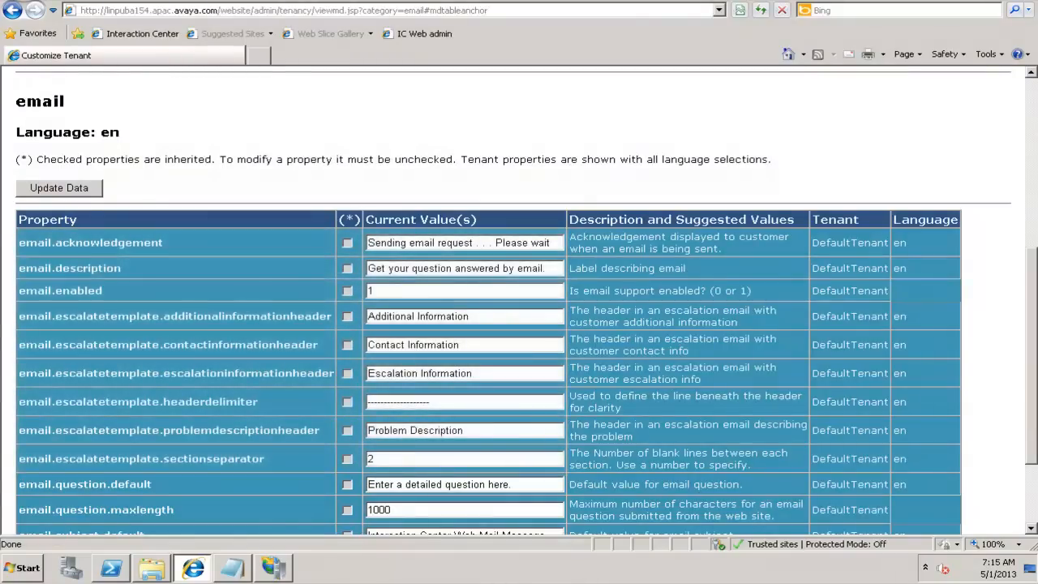
scroll(down, 3)
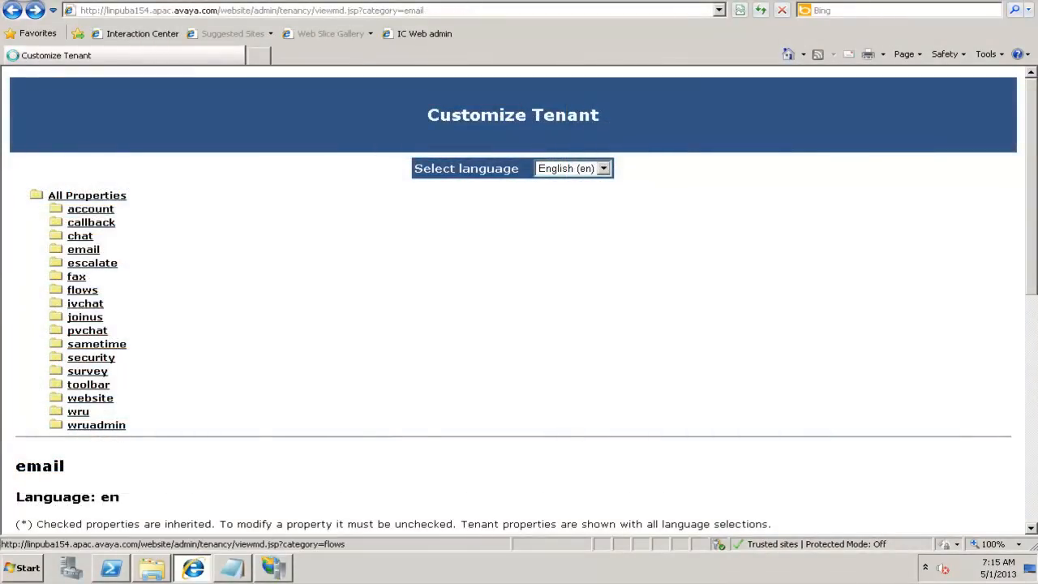
Review the security category properties, then go to the Add Metadata form
click(82, 290)
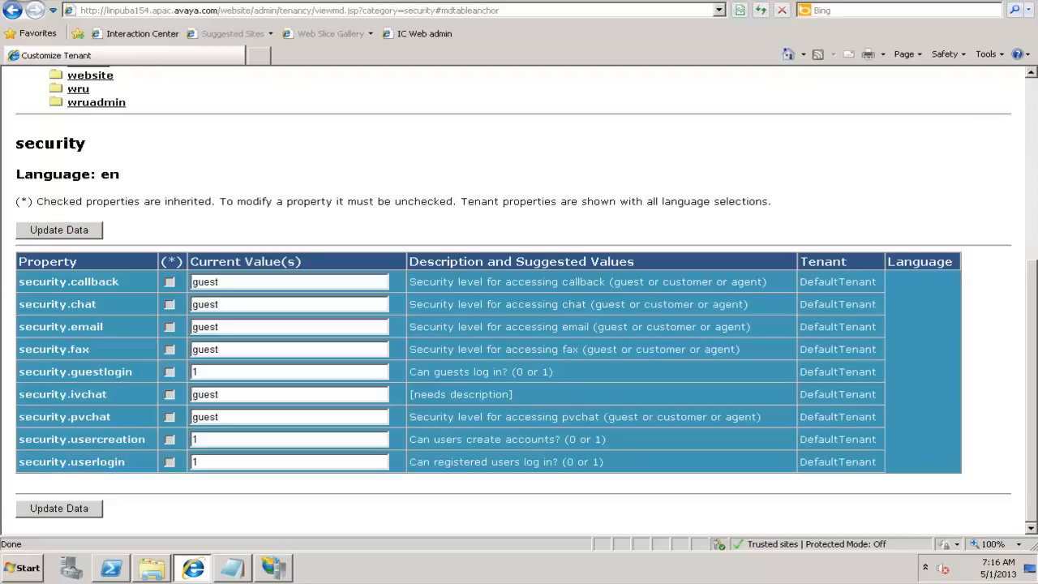
click(288, 281)
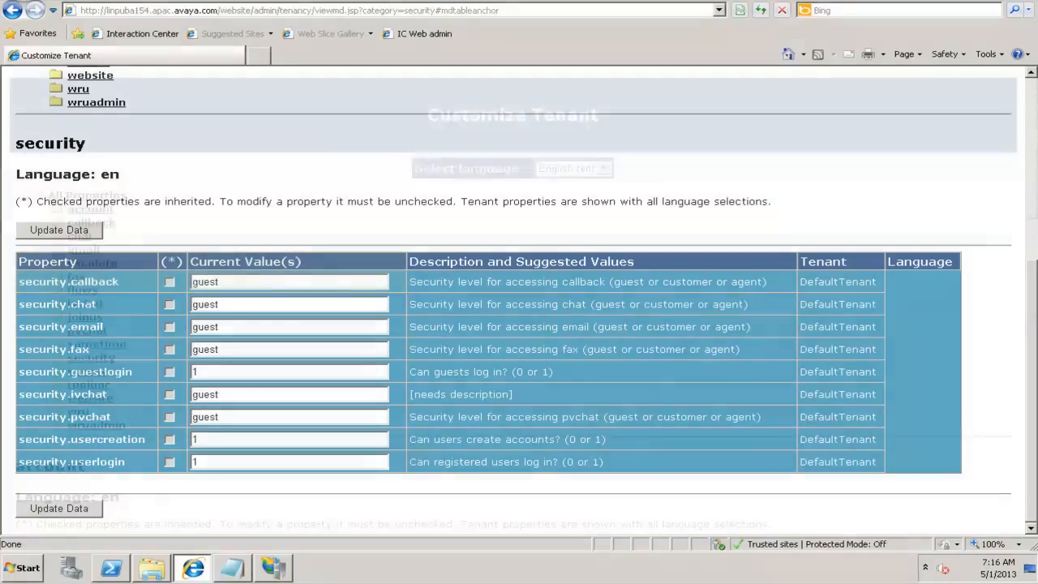
click(90, 209)
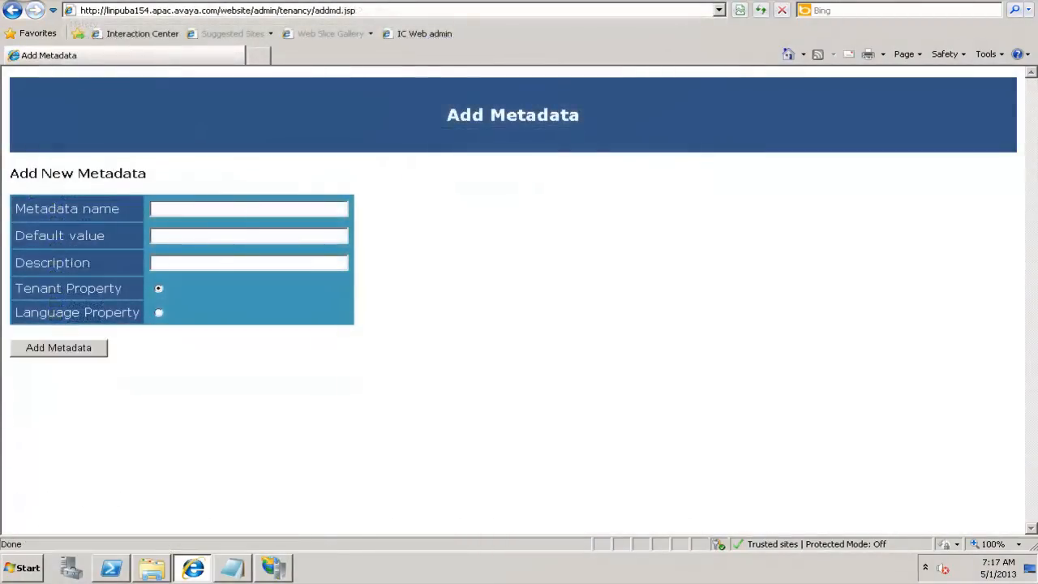
Leave the Add Metadata form for the website/admin/index.jsp welcome page
click(249, 208)
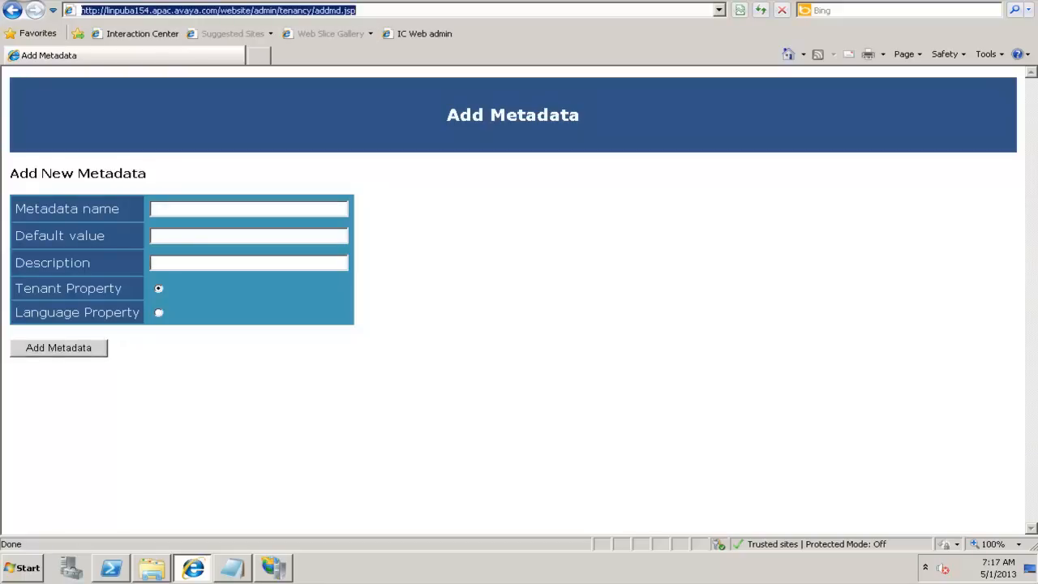
click(13, 9)
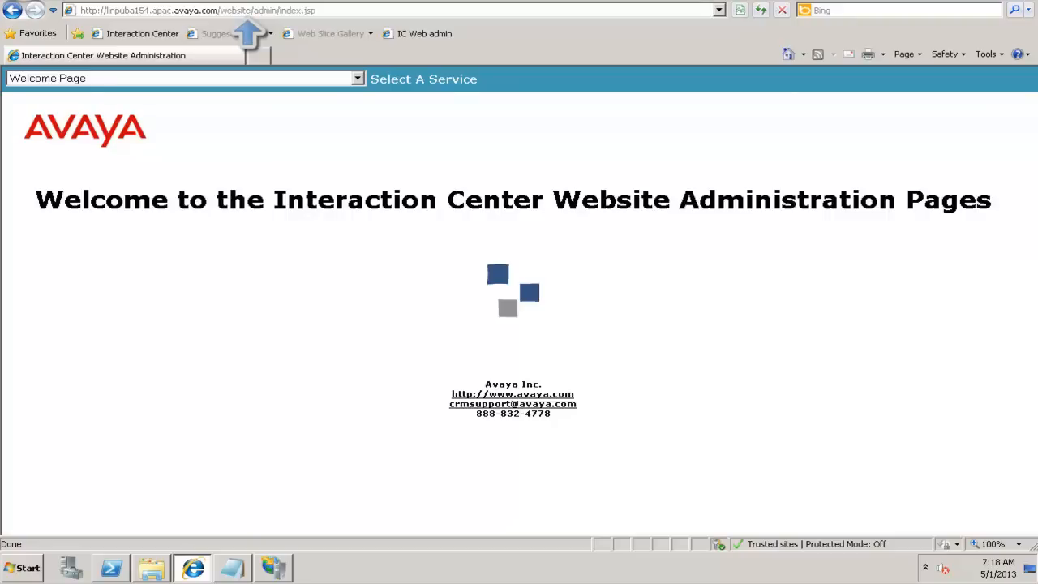
Switch the service to IC Website Multi-Tenant Administration and open Tenant Properties
click(357, 78)
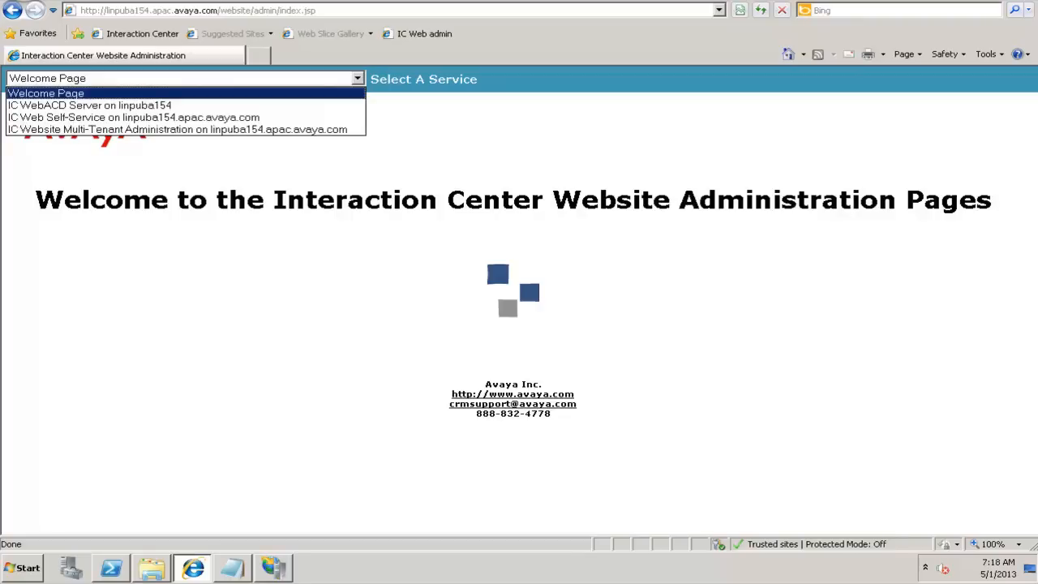
mouse_move(178, 129)
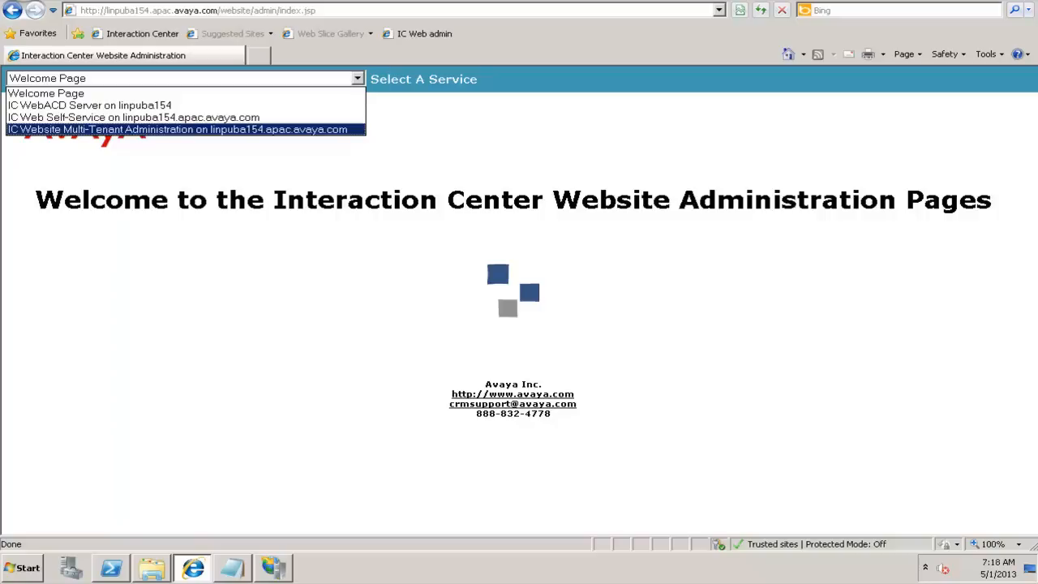
click(179, 129)
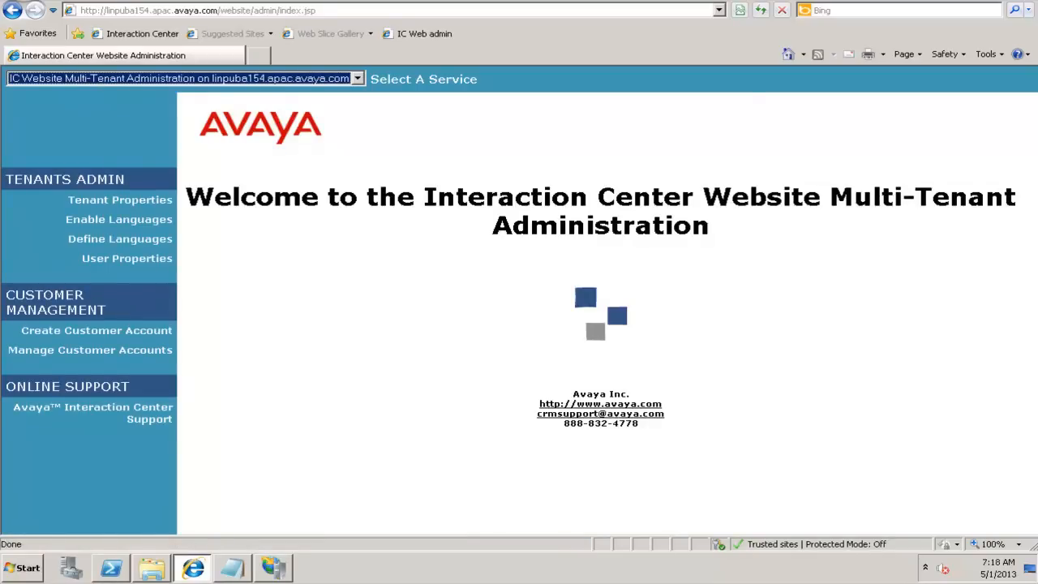
mouse_move(120, 200)
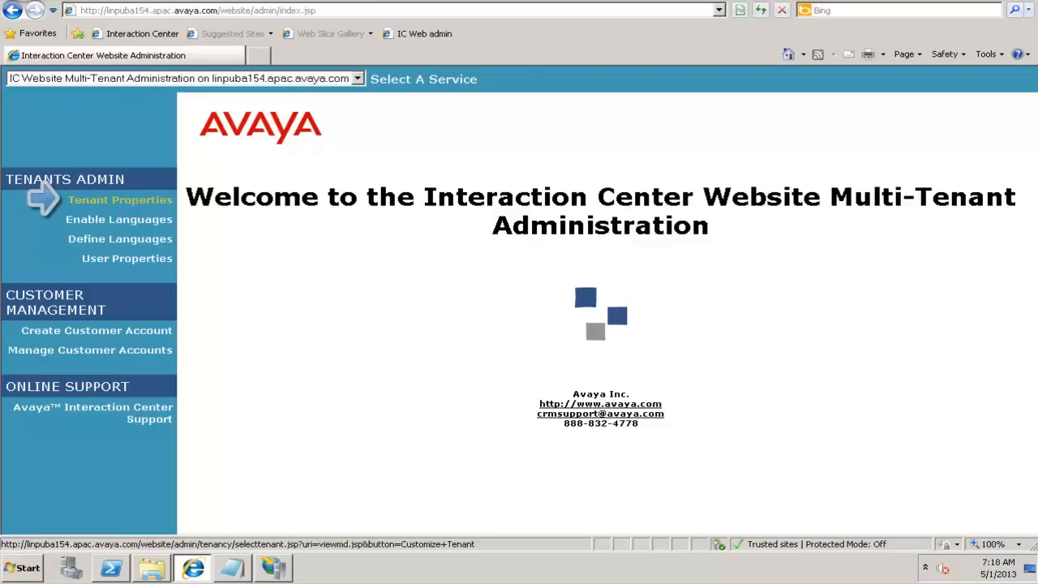
click(120, 199)
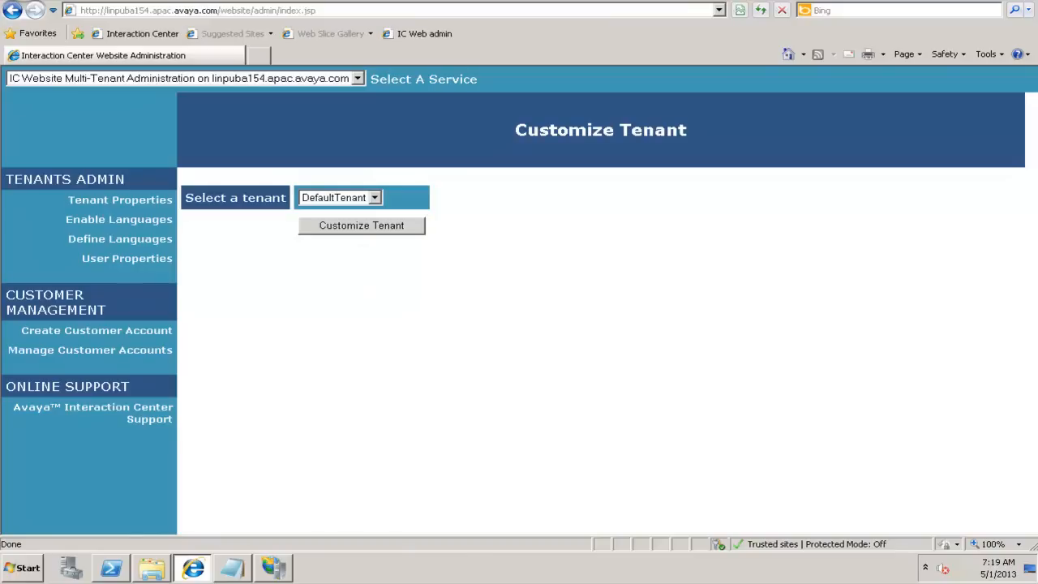
Choose DefaultTenant and open its chat phrase properties
click(361, 225)
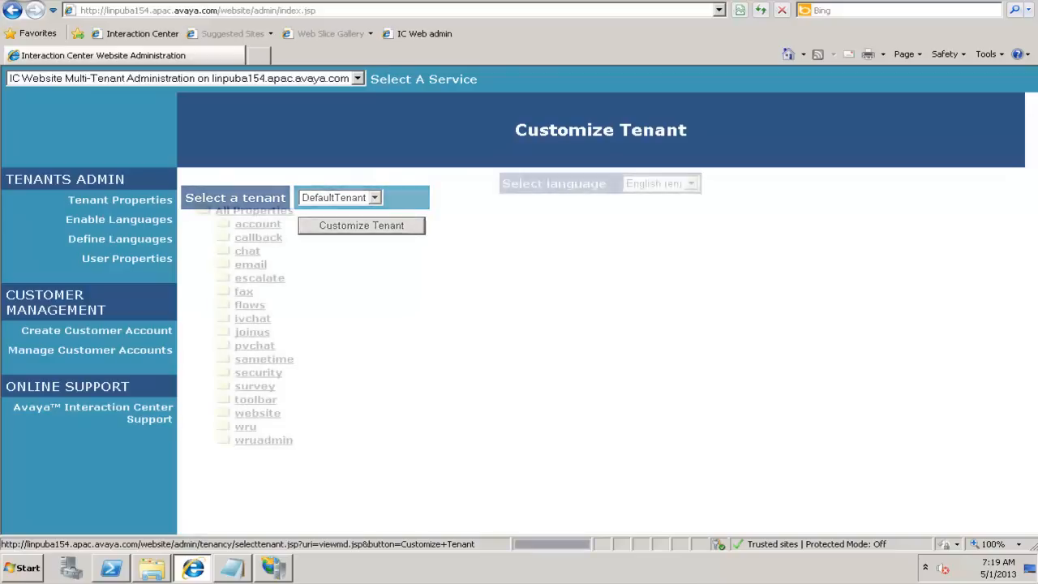
click(361, 226)
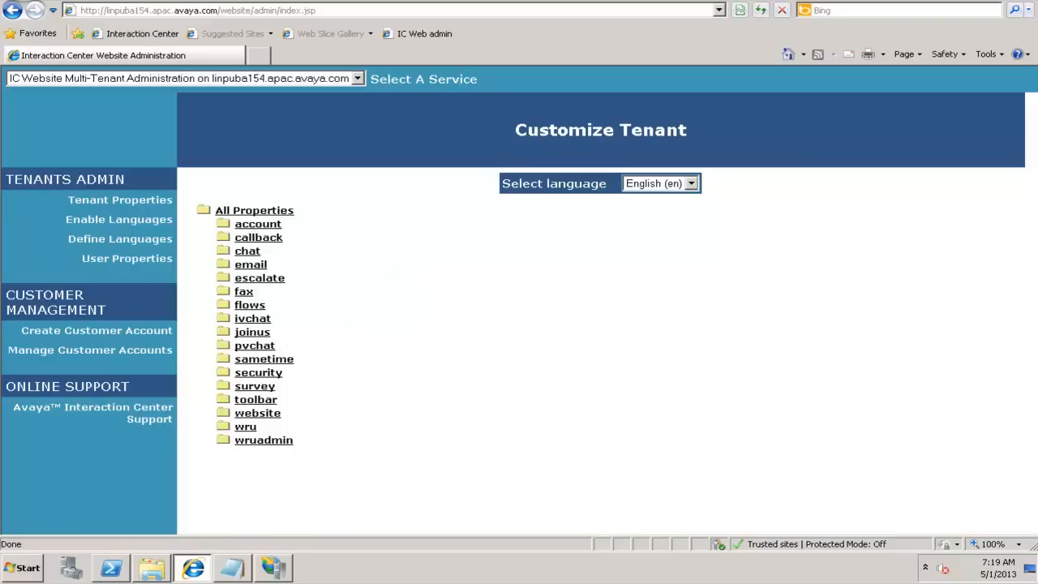
mouse_move(248, 250)
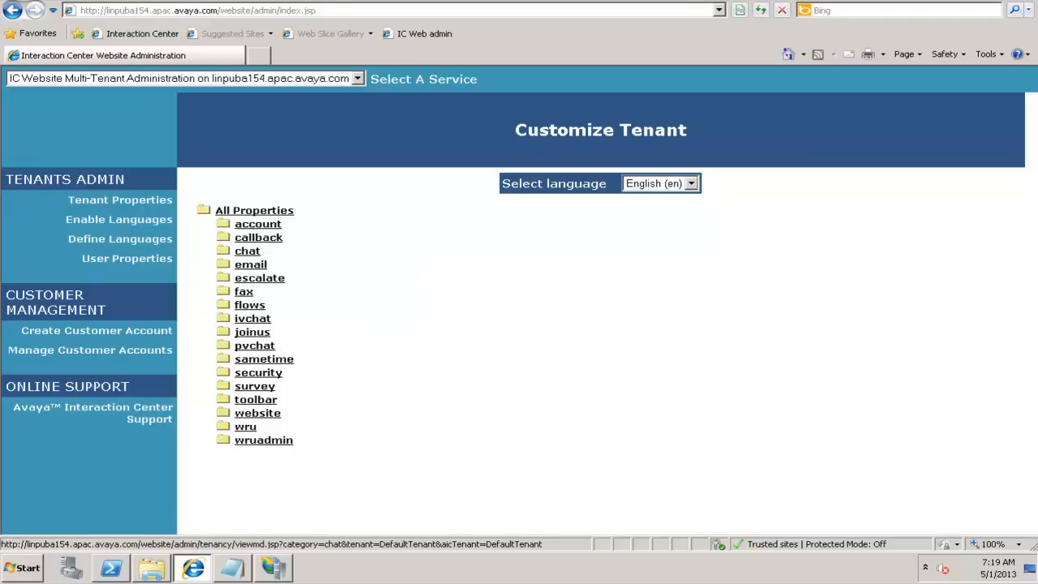
click(247, 250)
text(shortly)
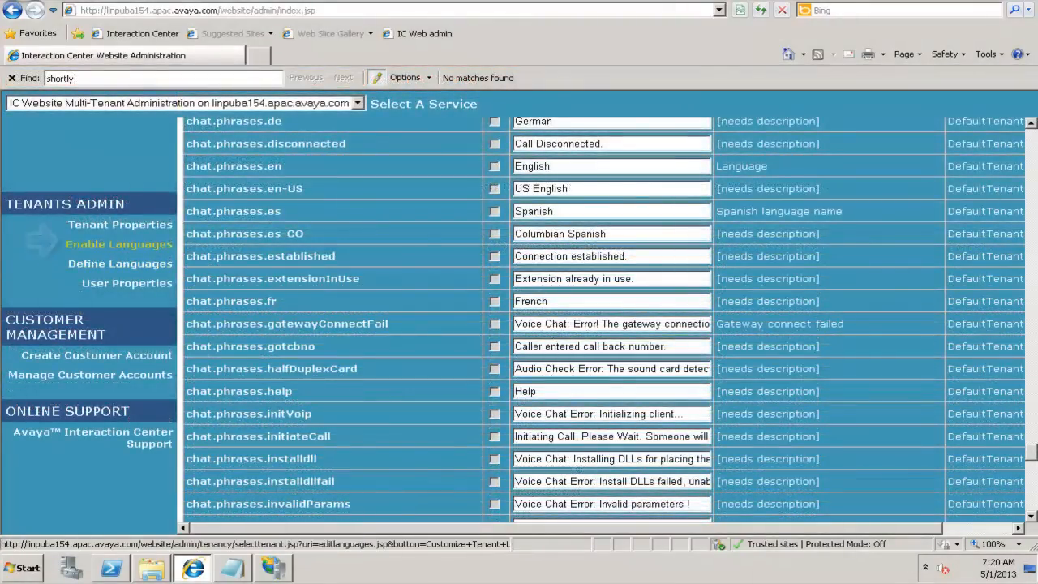
View DefaultTenant's enabled languages, check Define Languages, then return to Enable Languages
click(118, 244)
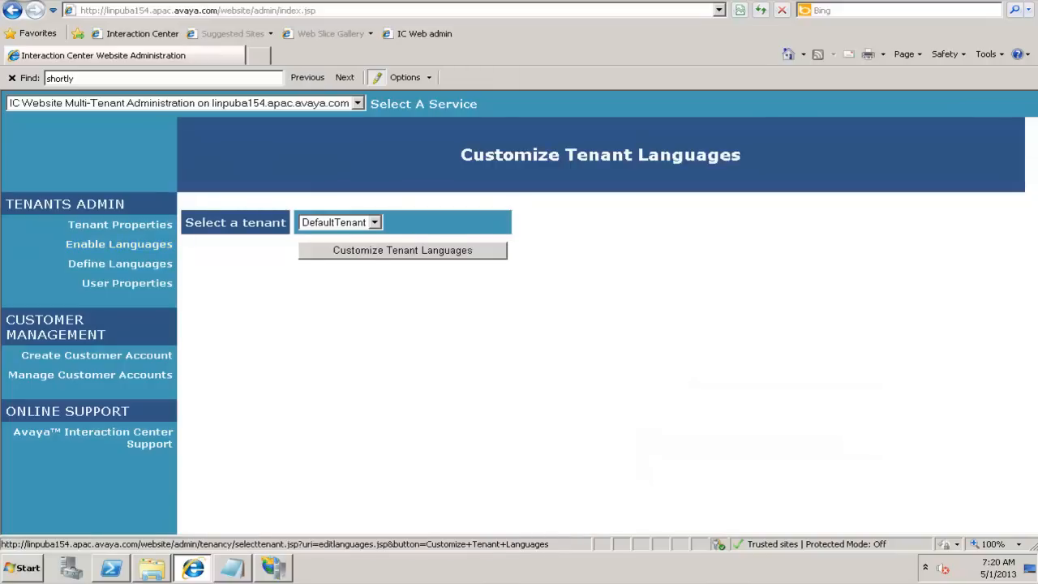
click(402, 249)
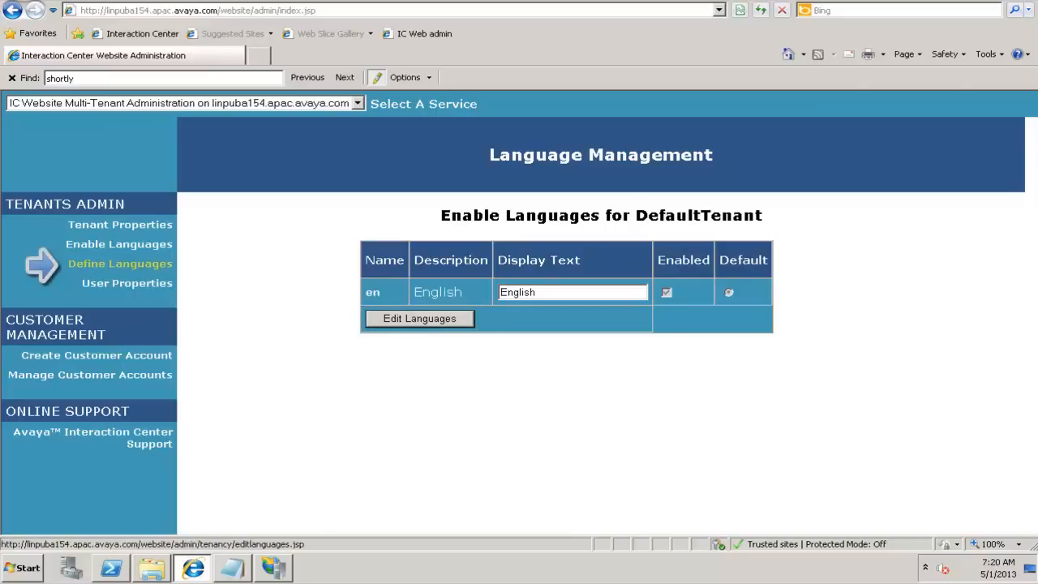
click(119, 263)
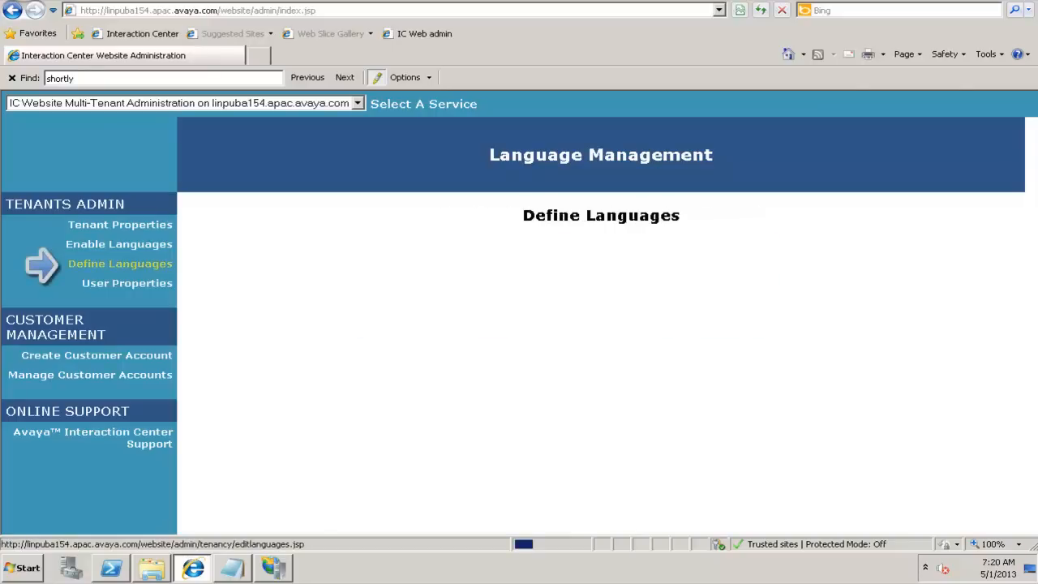
click(119, 263)
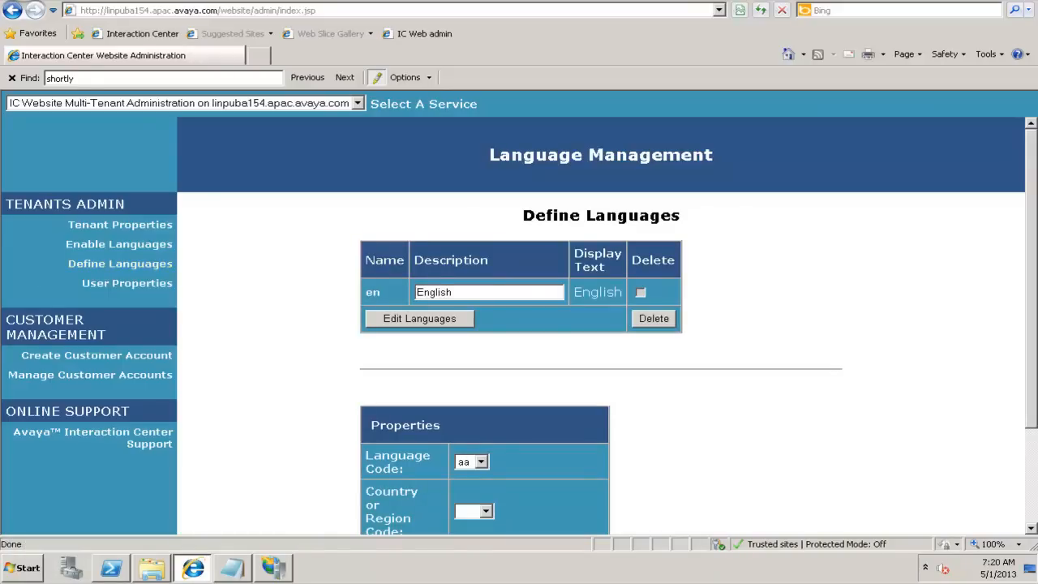
scroll(down, 3)
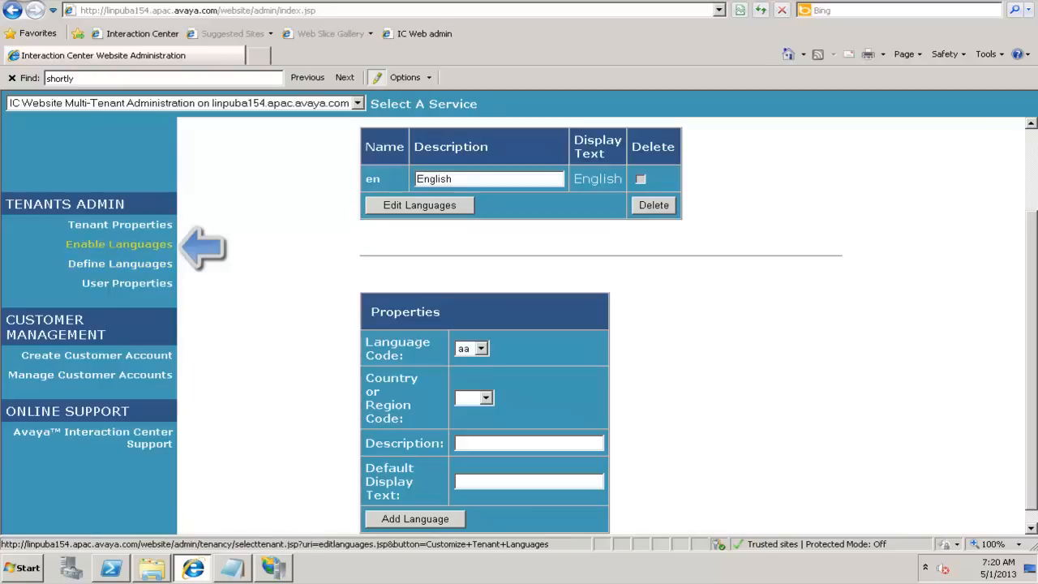
click(119, 245)
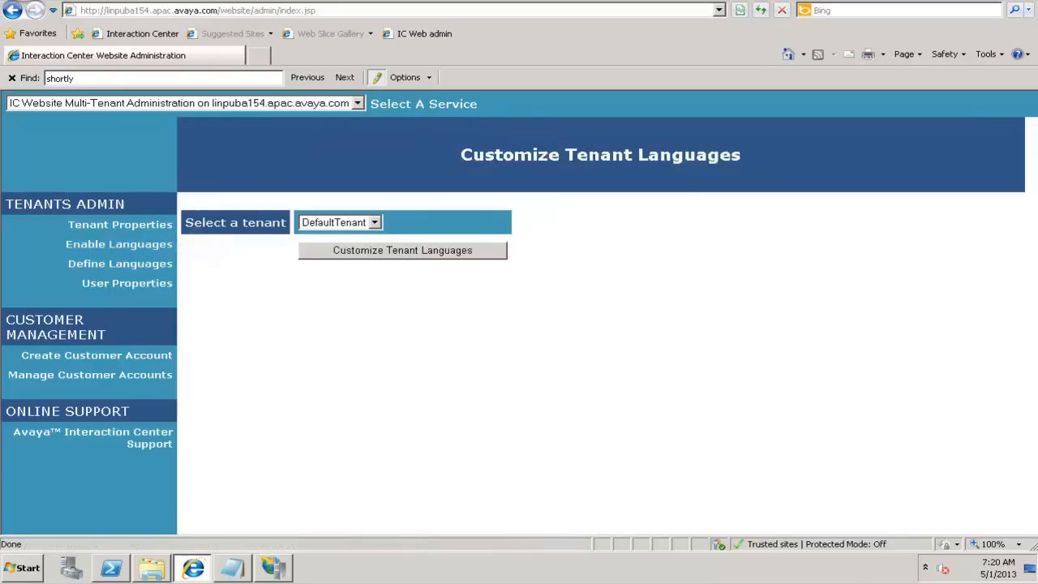
click(402, 250)
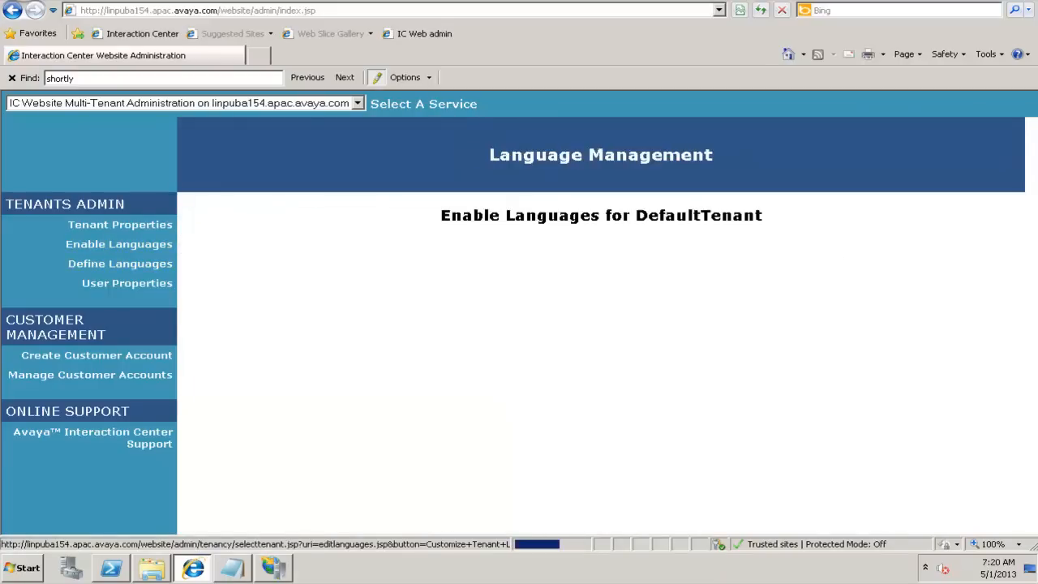
click(118, 244)
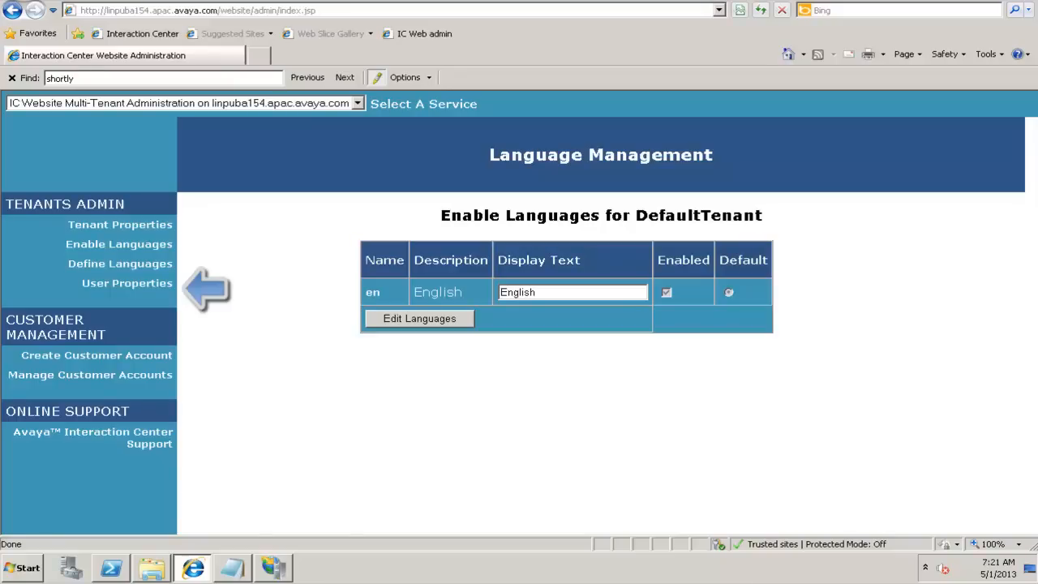
Show DefaultTenant's User Properties and scroll through the required and optional attribute tables
click(127, 283)
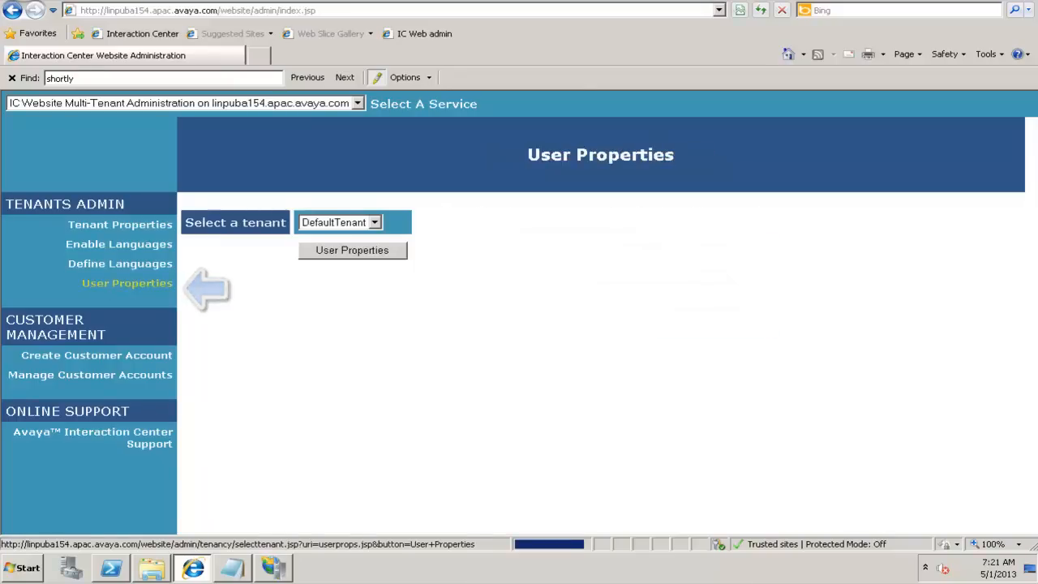
click(352, 250)
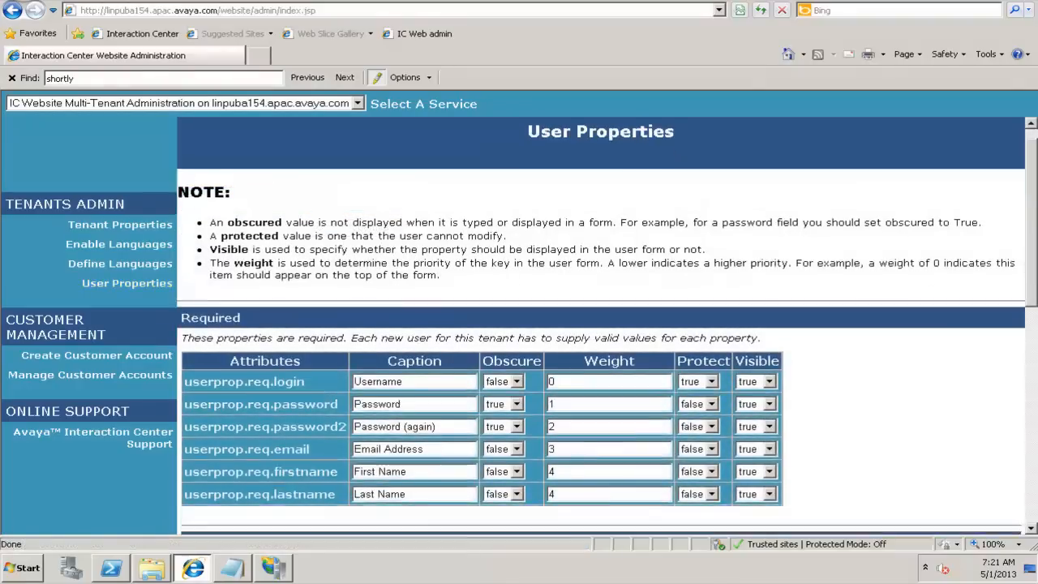
scroll(down, 3)
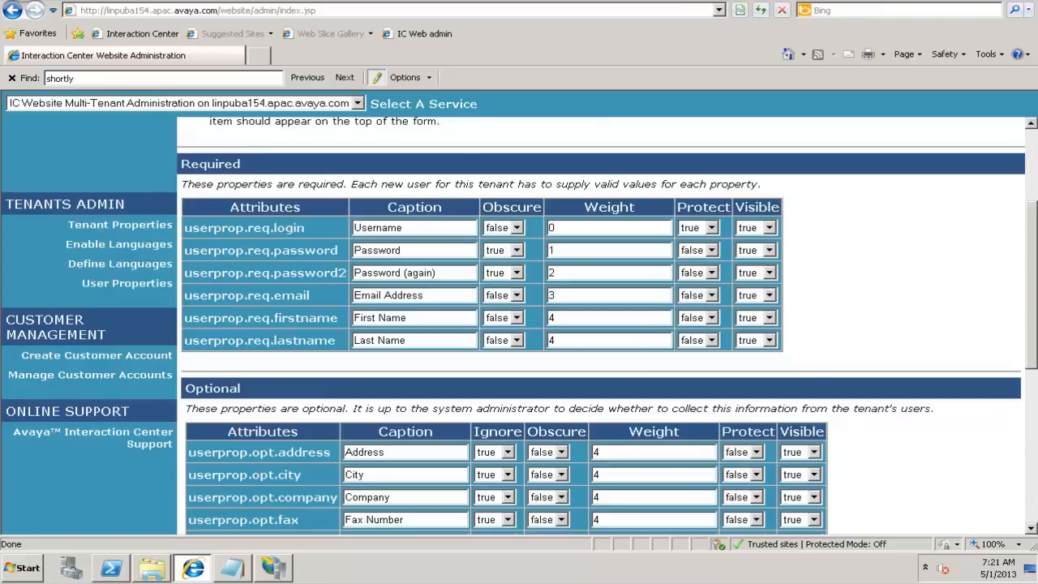
scroll(down, 3)
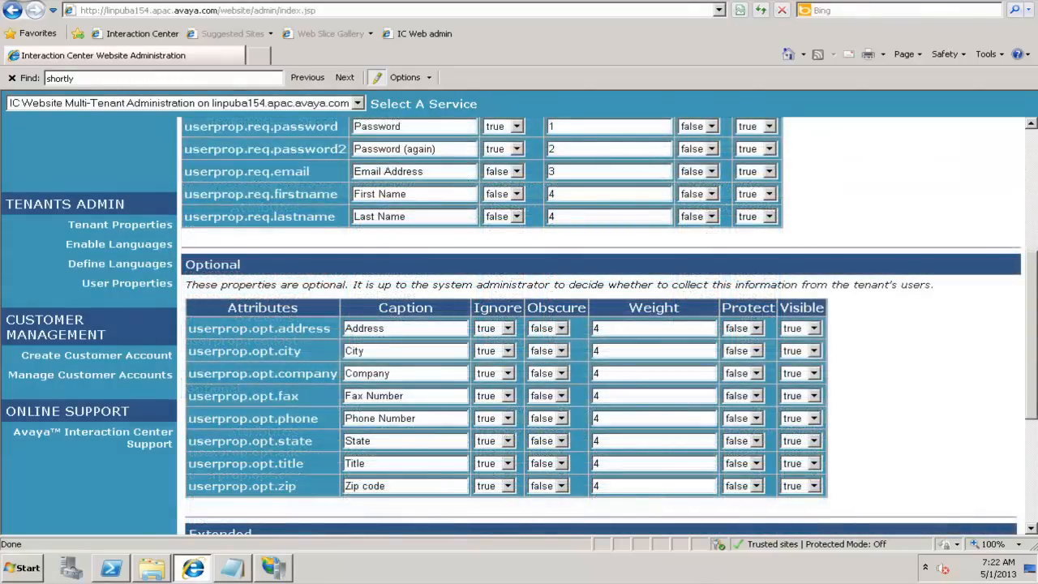
scroll(up, 3)
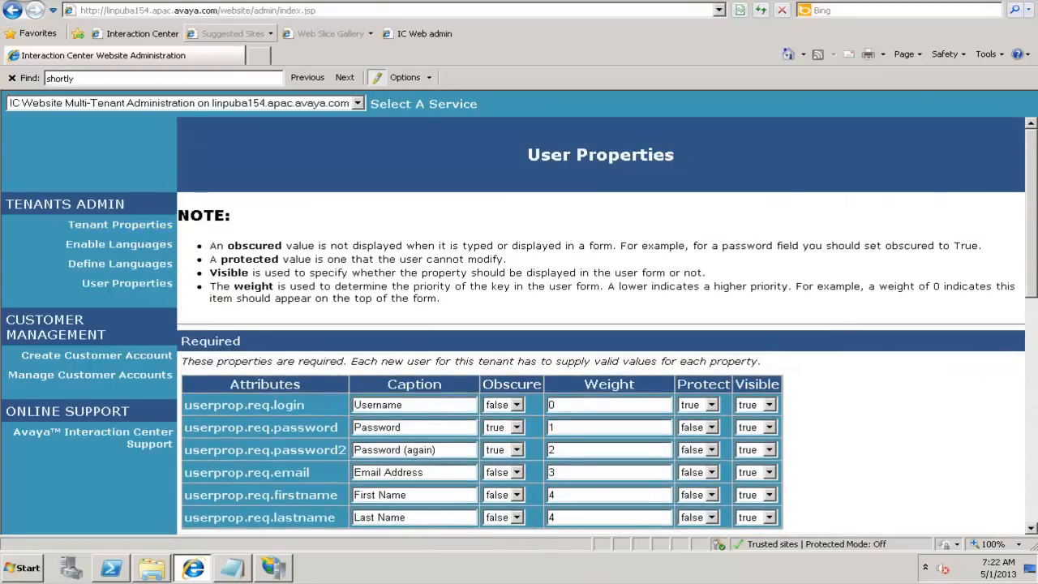
click(195, 10)
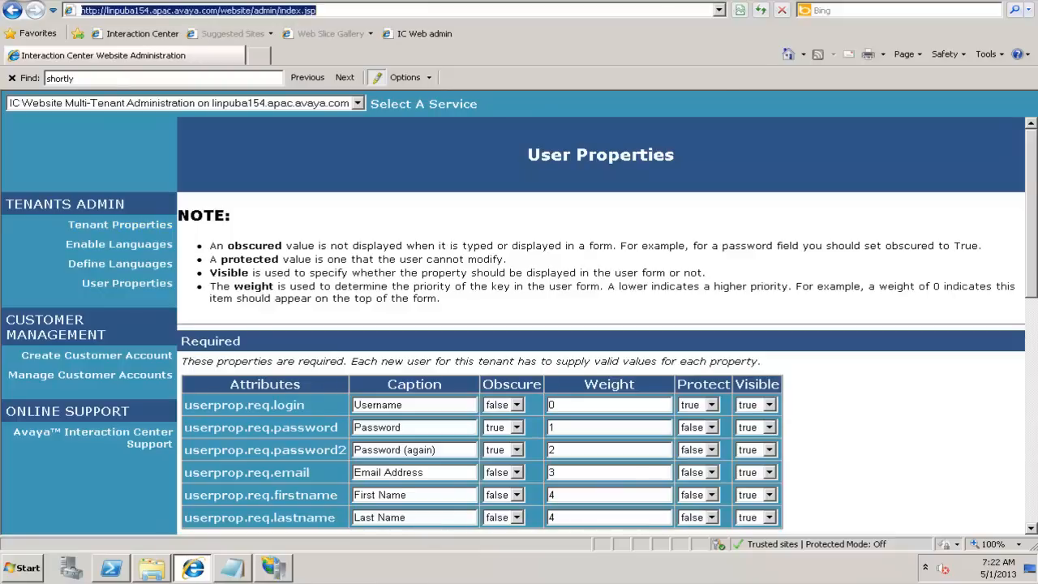
Load the public website's chat form, enter display name 'Deepak', and open a blank tab
text(we)
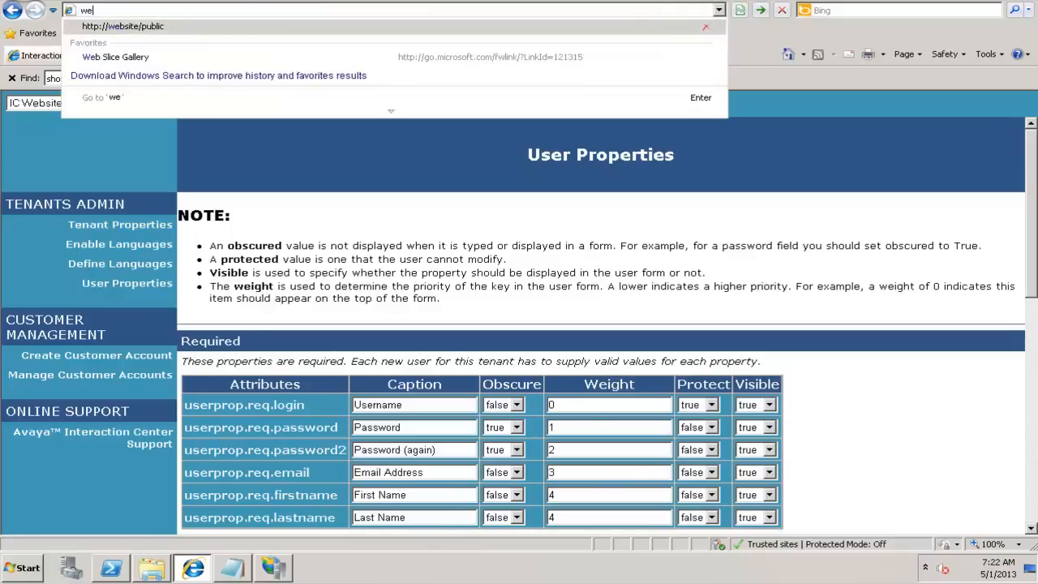
click(122, 26)
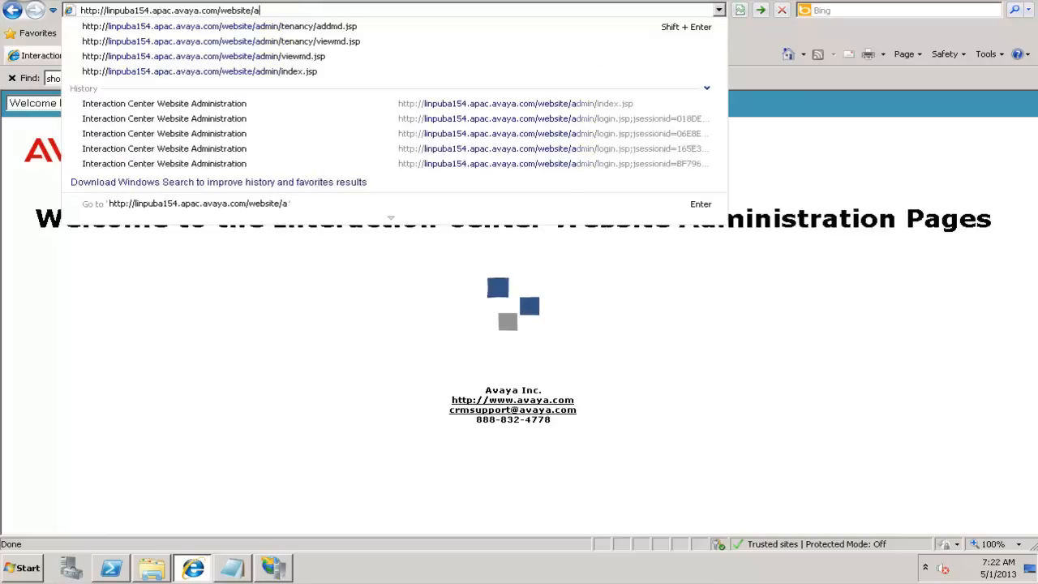
text(pu)
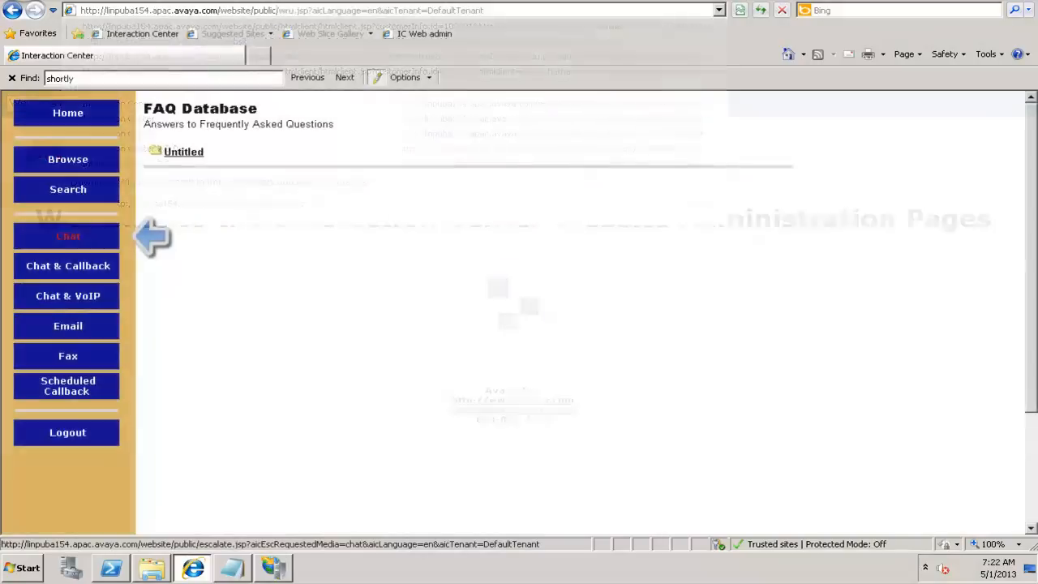
click(68, 235)
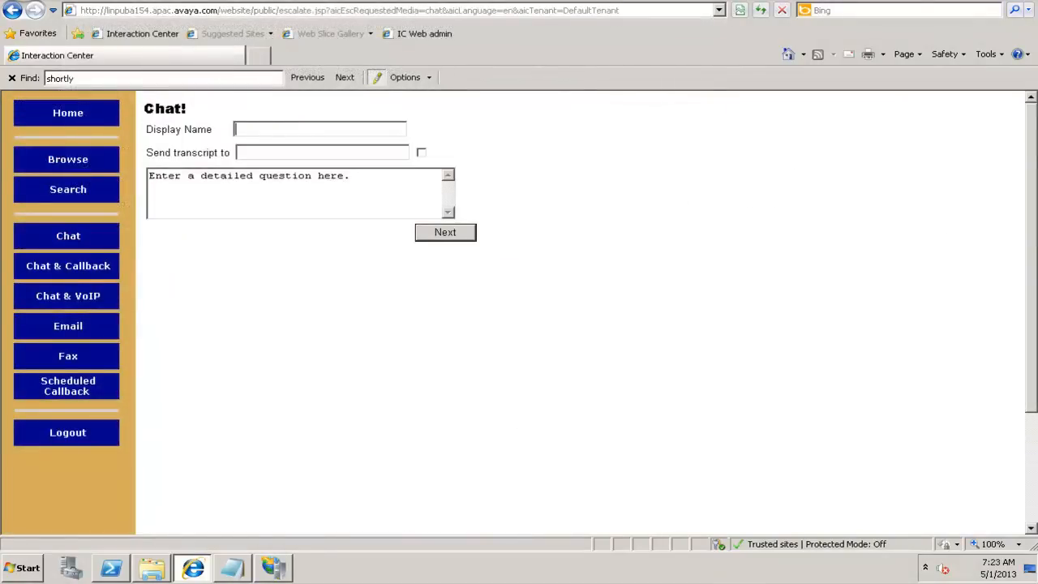
text(Deepak)
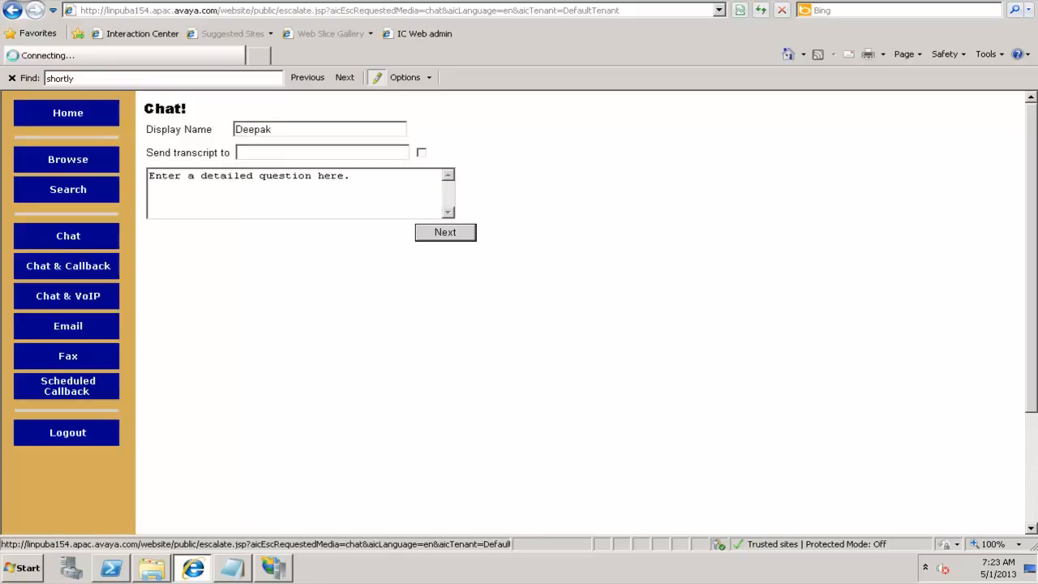
click(445, 232)
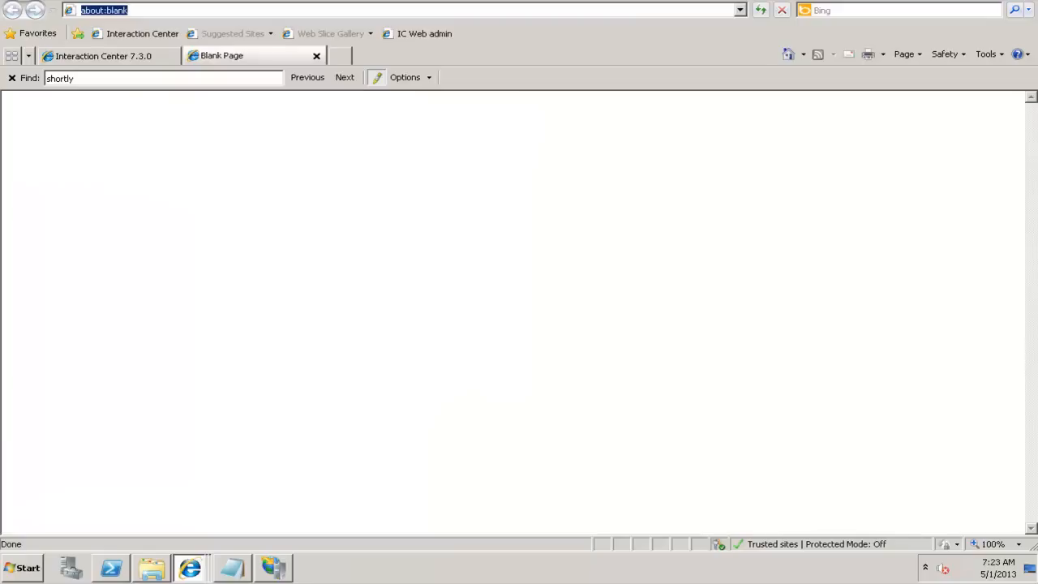
Load website administration, choose Multi-Tenant Administration, and customize DefaultTenant's tenant properties
text(h)
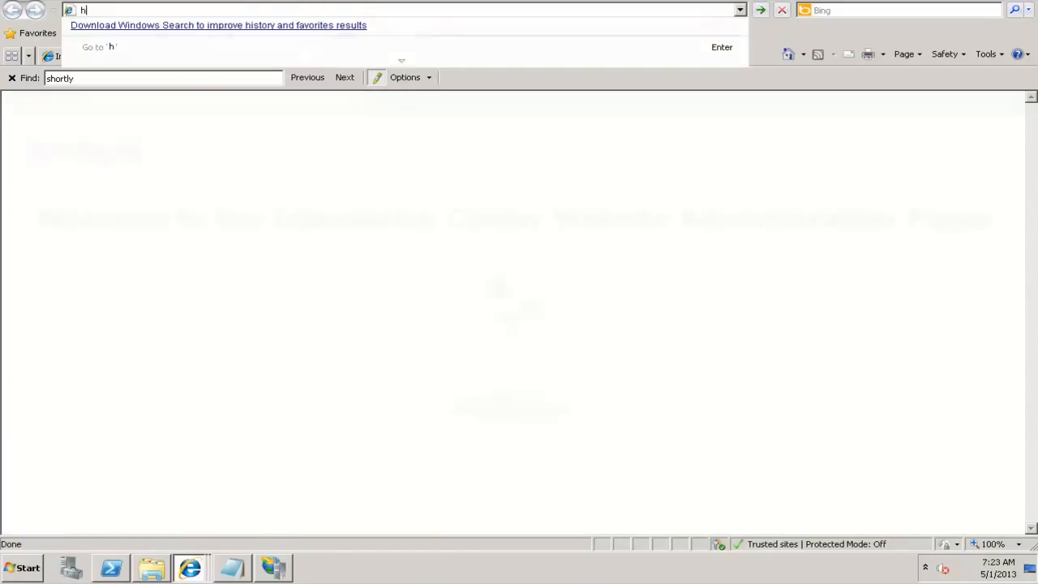
click(357, 103)
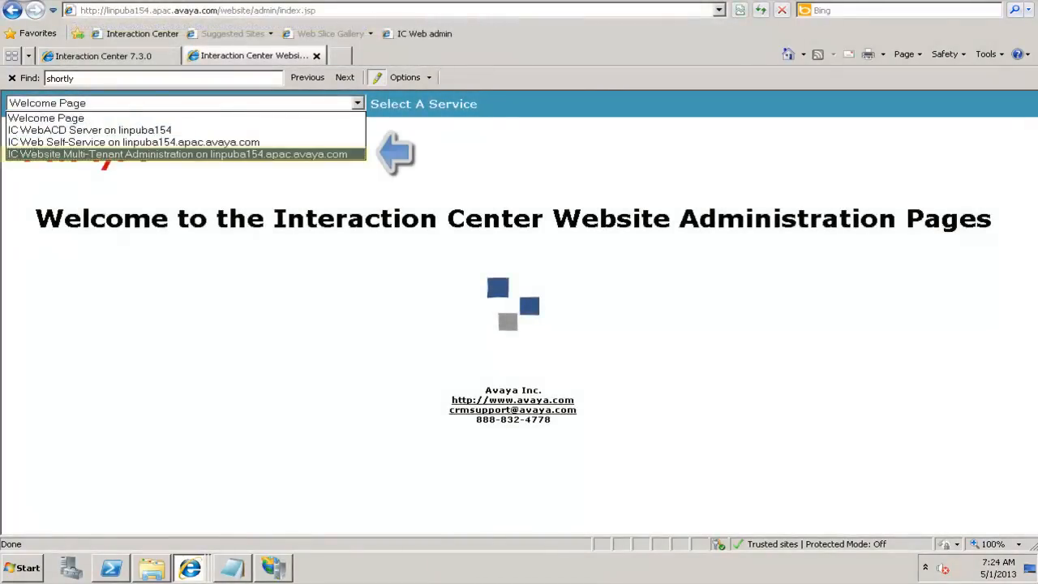
click(177, 154)
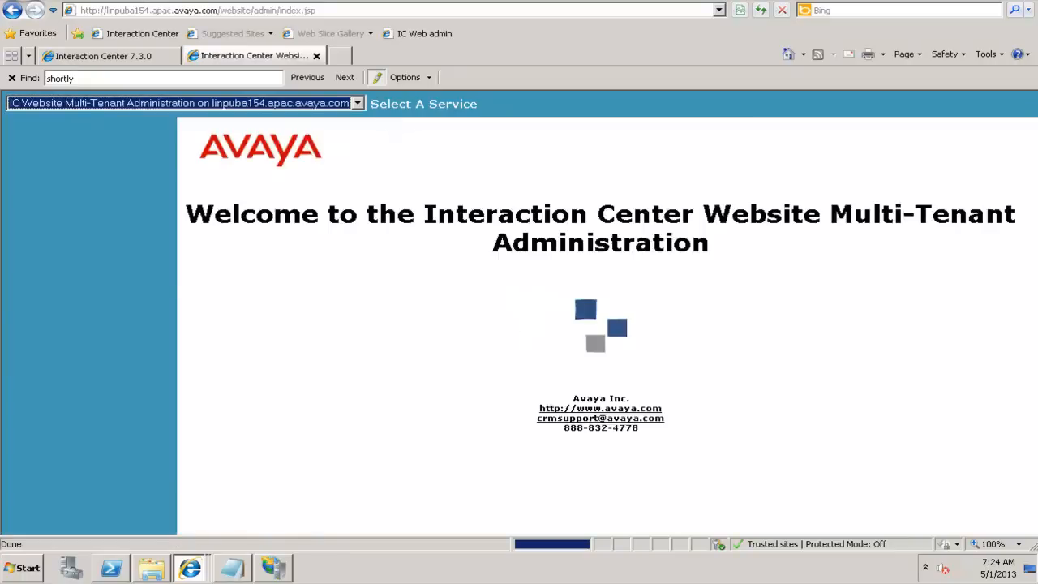
click(423, 103)
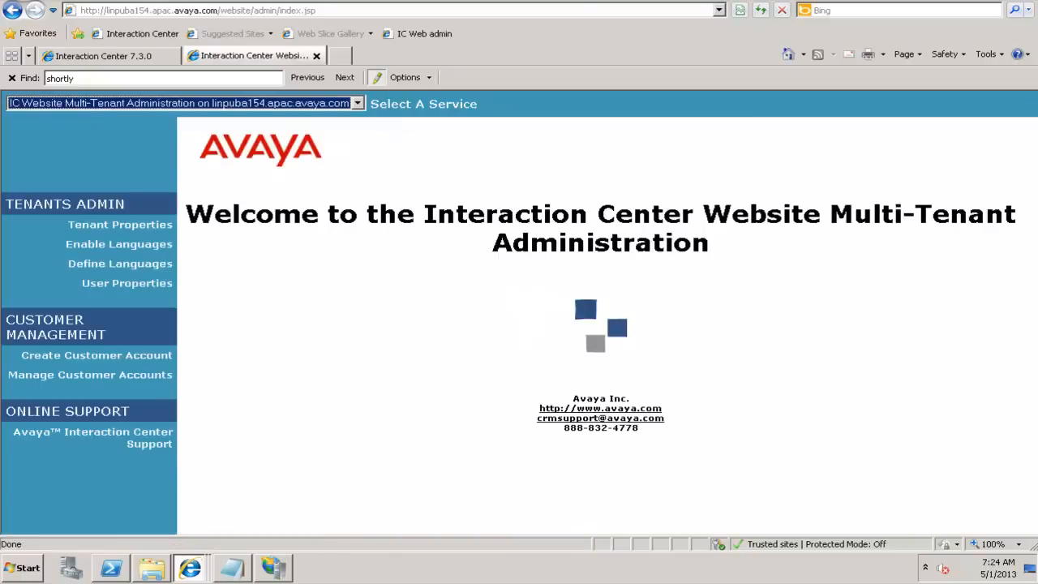
mouse_move(120, 225)
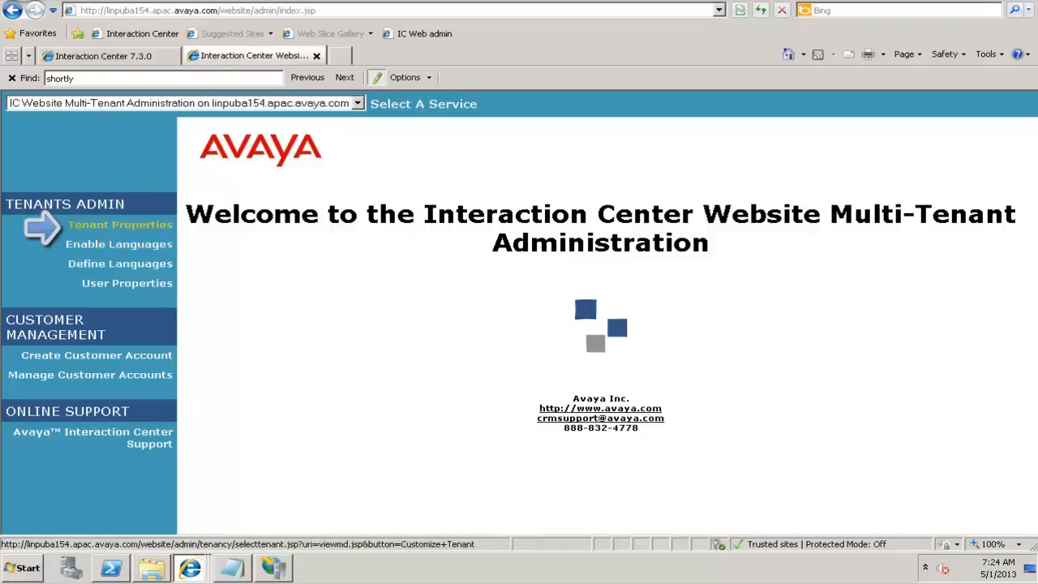
click(120, 224)
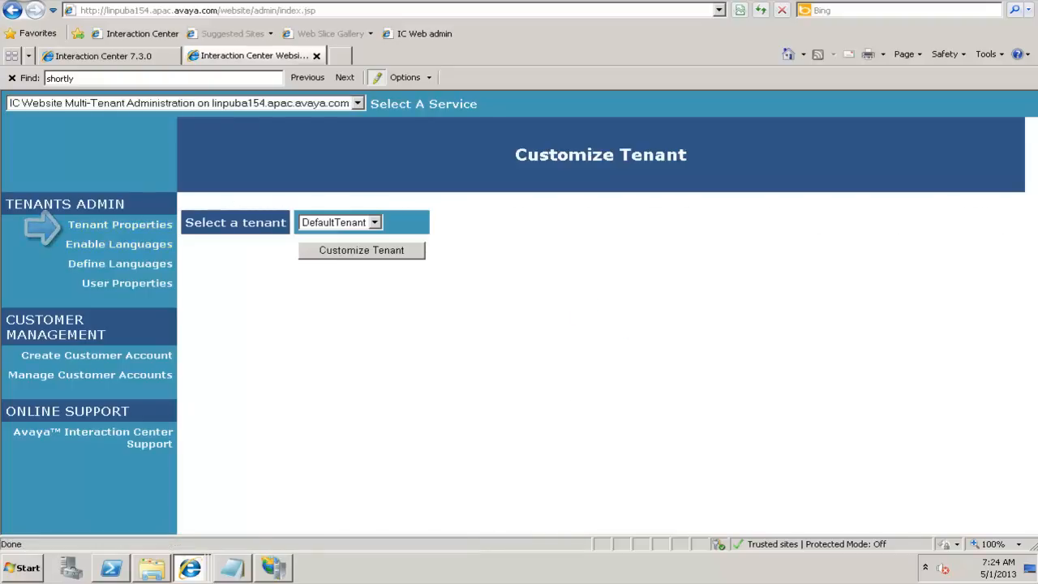
click(361, 250)
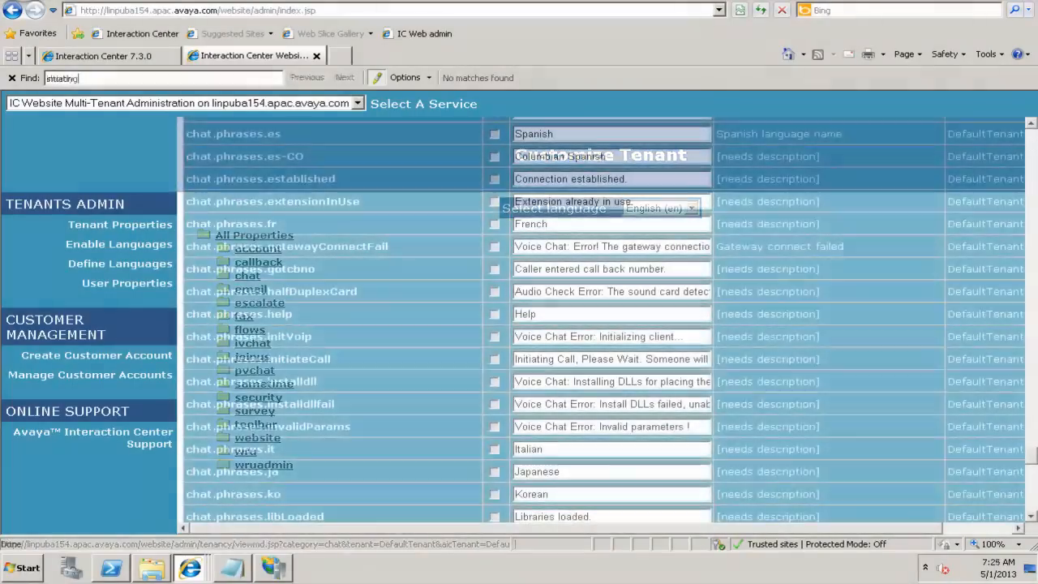
Find chat.phrases.initiateCall and replace its value with a longer waiting-for-agent message
scroll(down, 3)
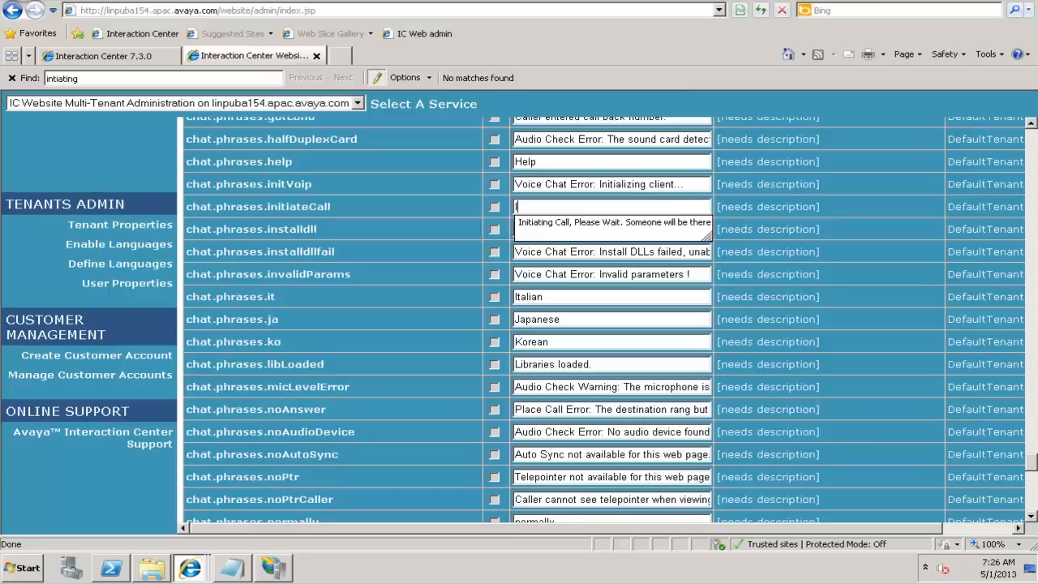
text(Initiat)
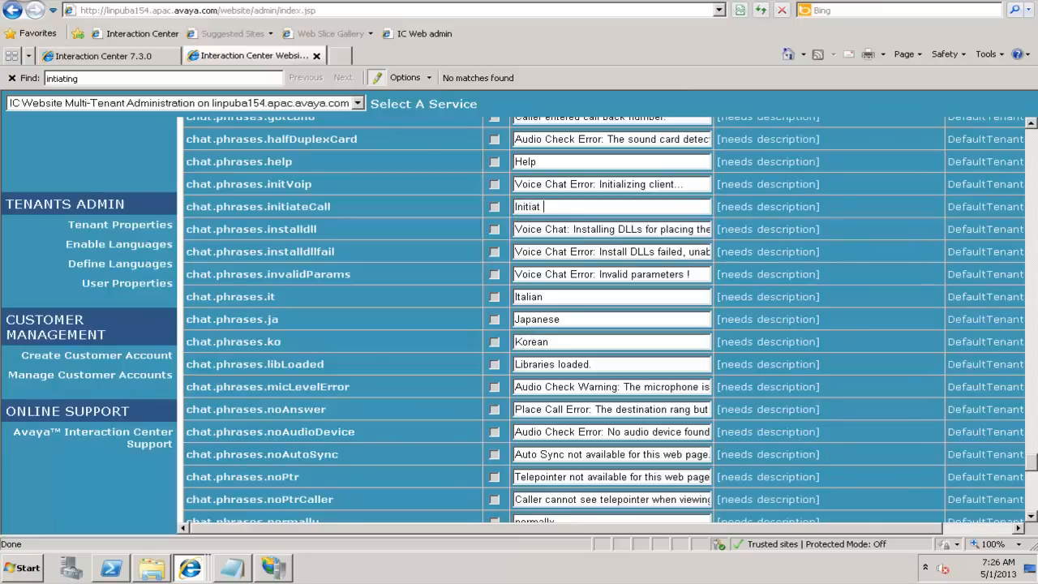
text(chat.)
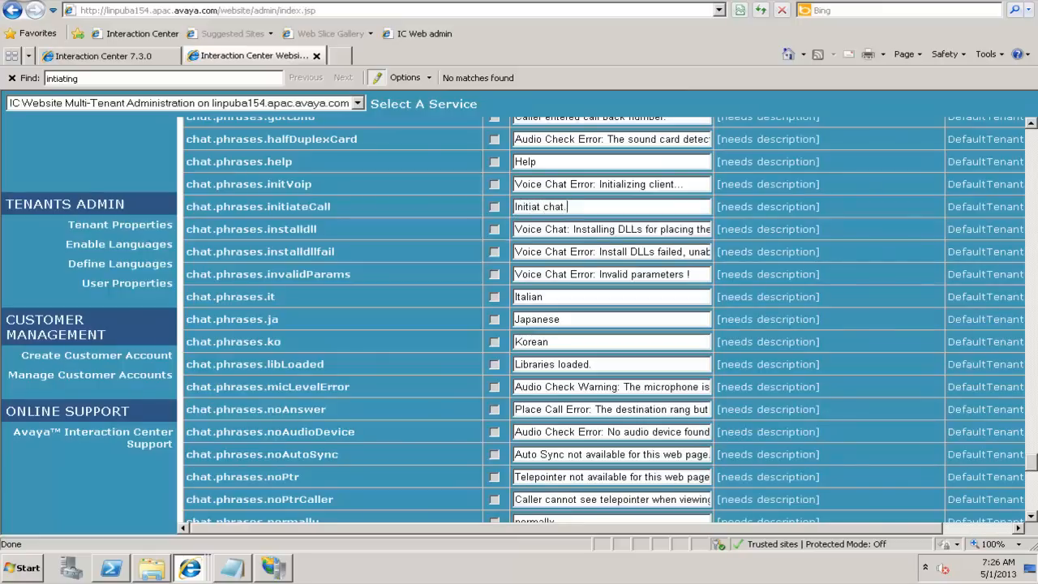
text(o)
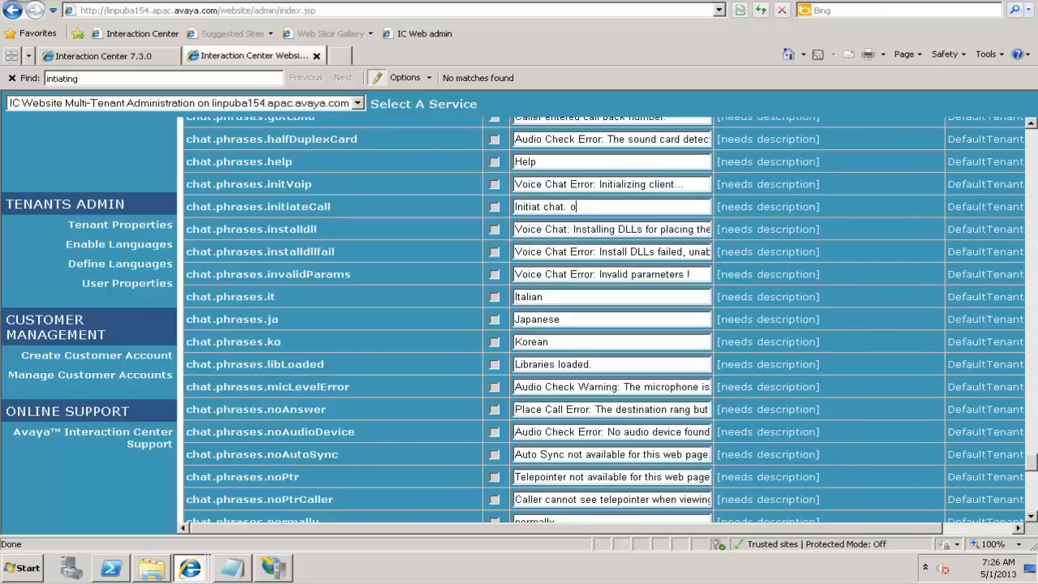
text(ne)
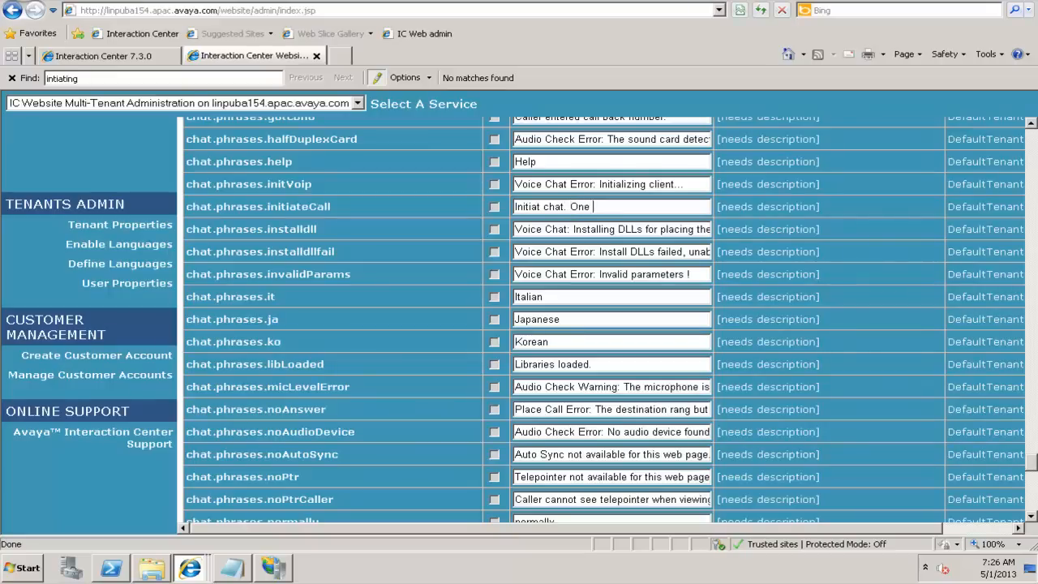
text(of the Av)
click(163, 78)
text(survey)
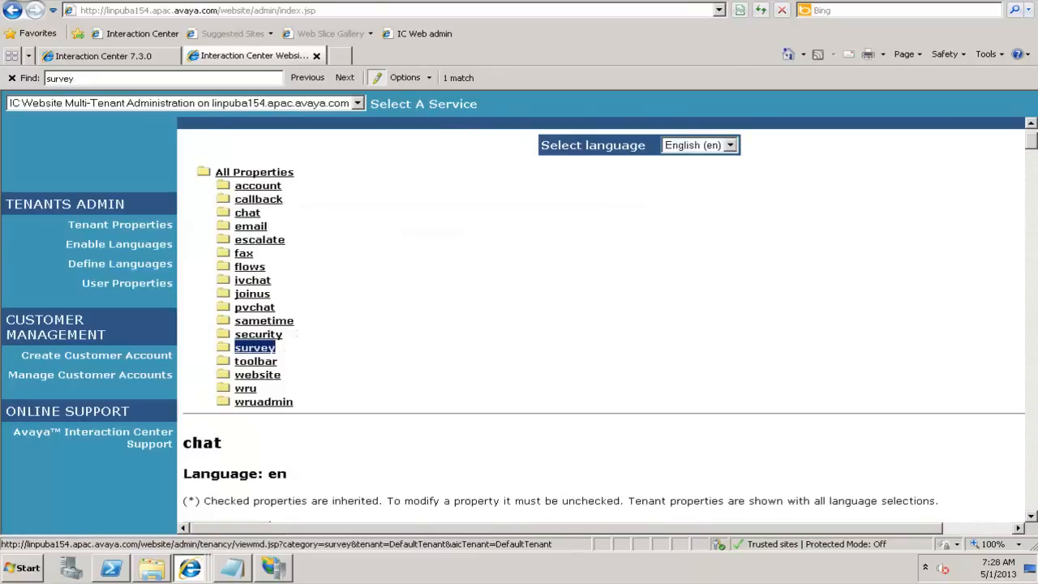
Reword survey question 1 about courteous, helpful agents, relabel question 3's high rating 'Excellent', and save
click(255, 347)
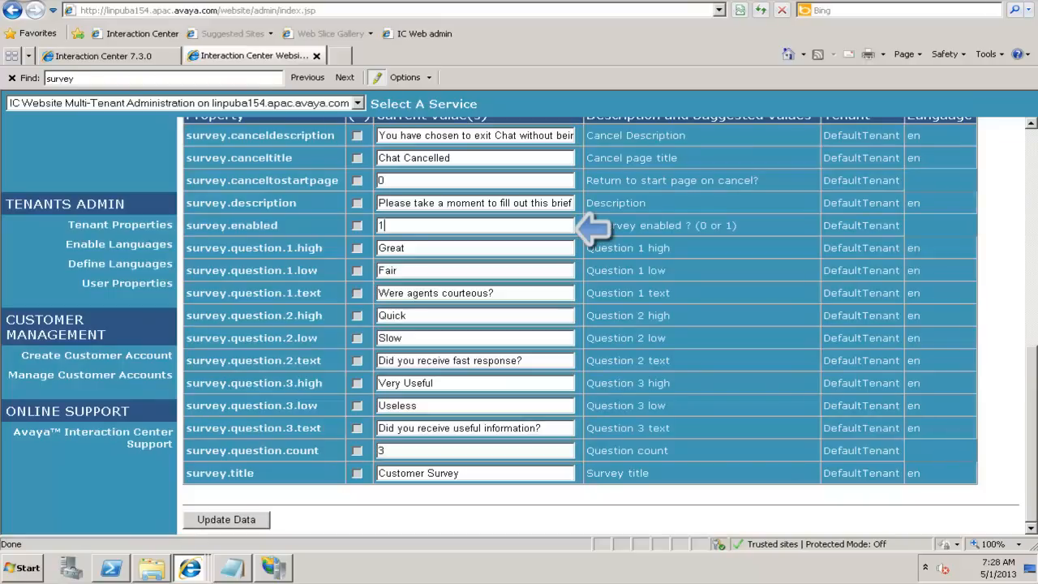
mouse_move(592, 225)
text(E)
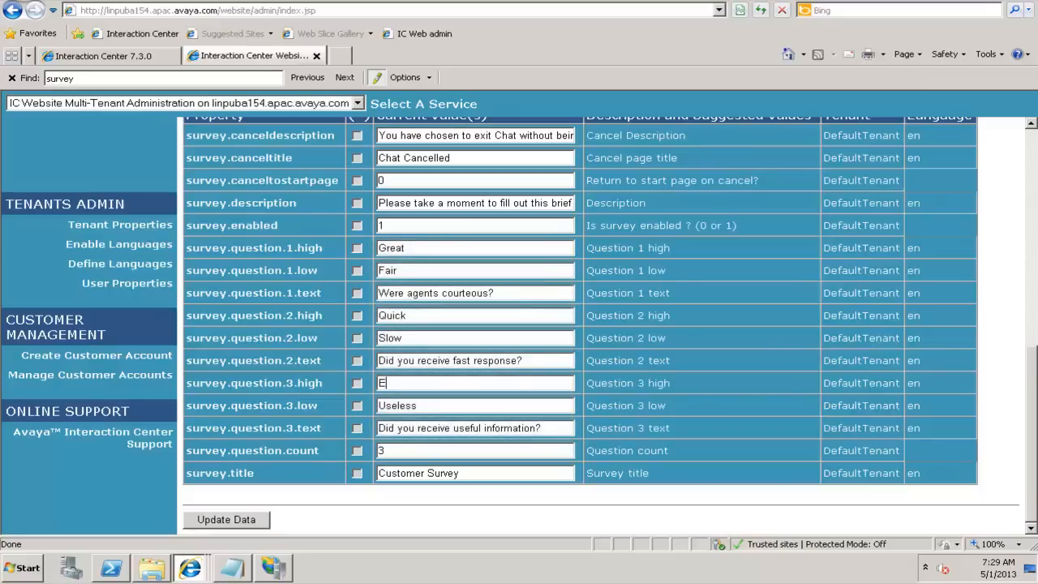
text(sxell)
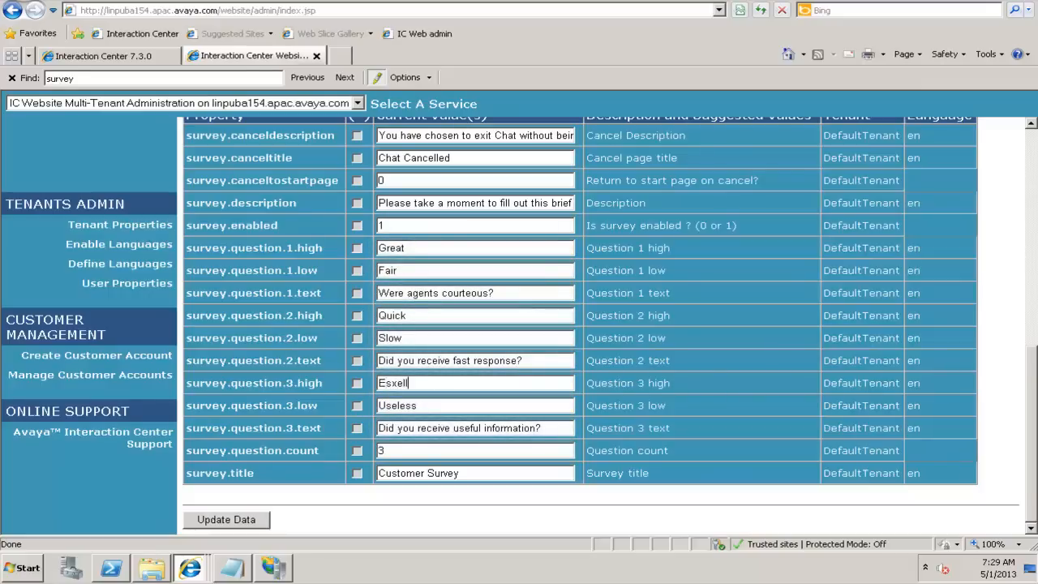
text(ent)
click(474, 293)
text( and h)
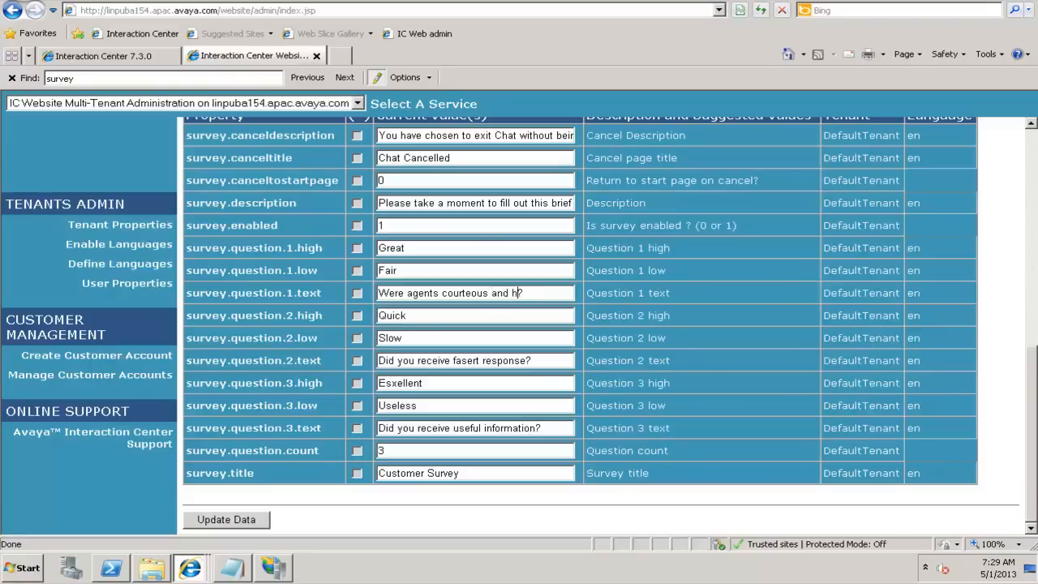
text(elpful?)
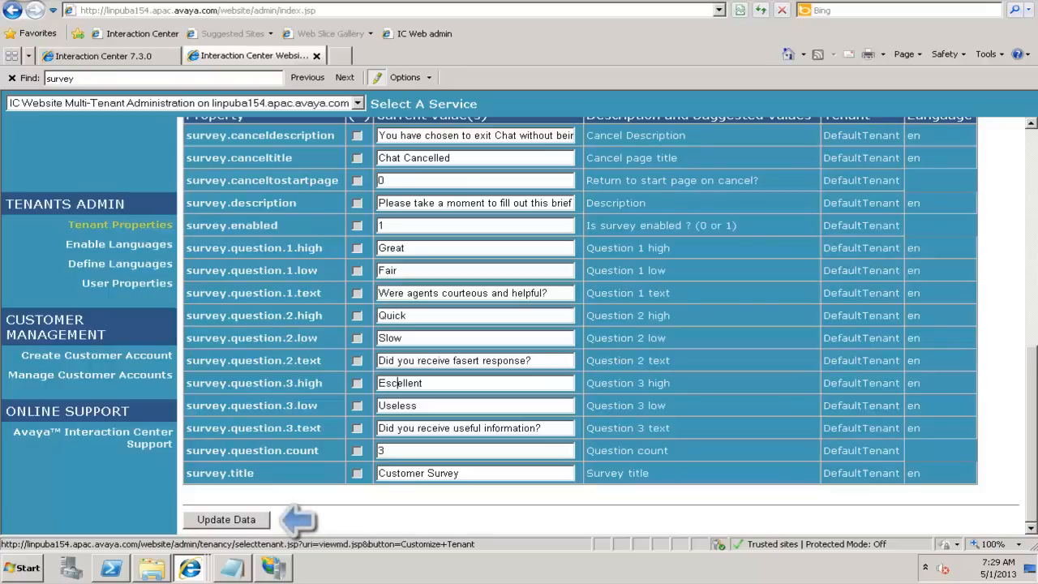
click(297, 519)
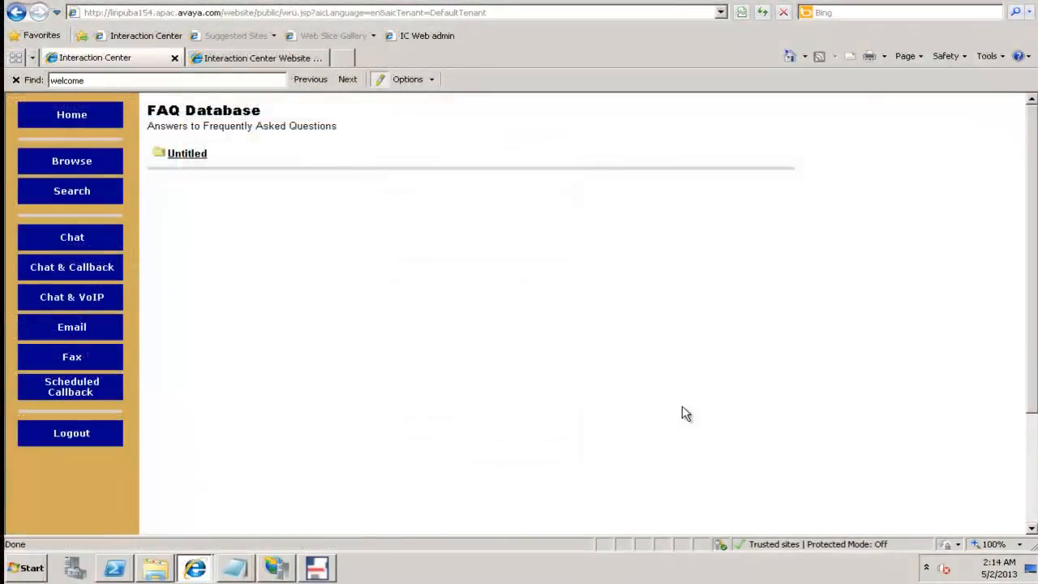
mouse_move(437, 6)
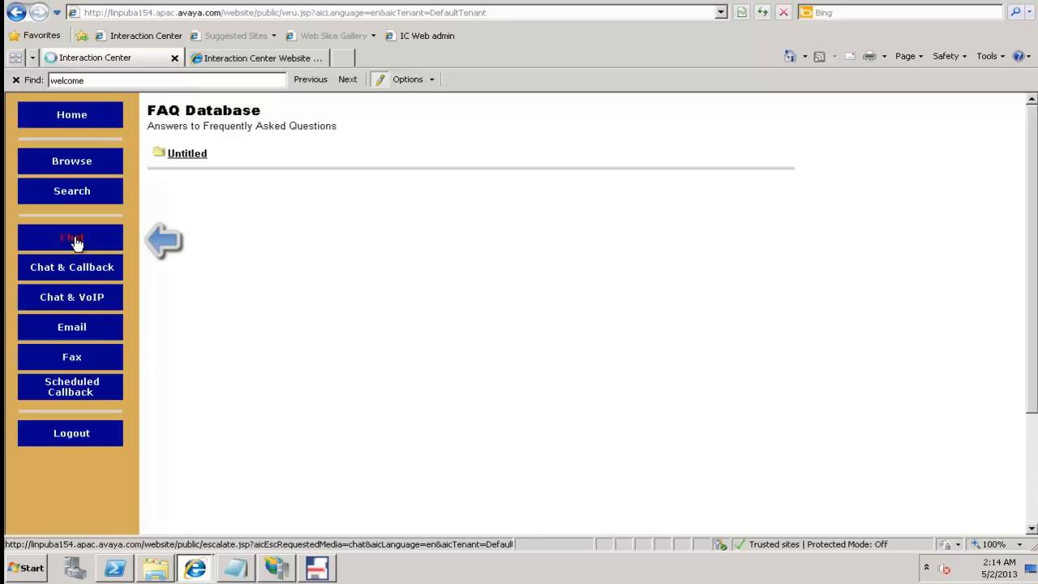
Request a chat from the website and submit the question to launch the chat client
click(72, 237)
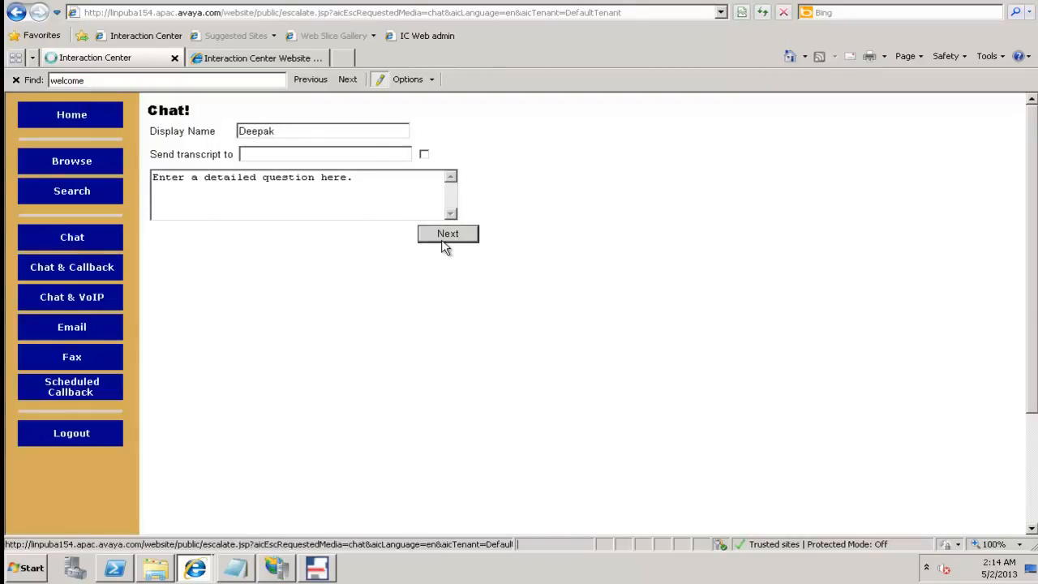
click(448, 234)
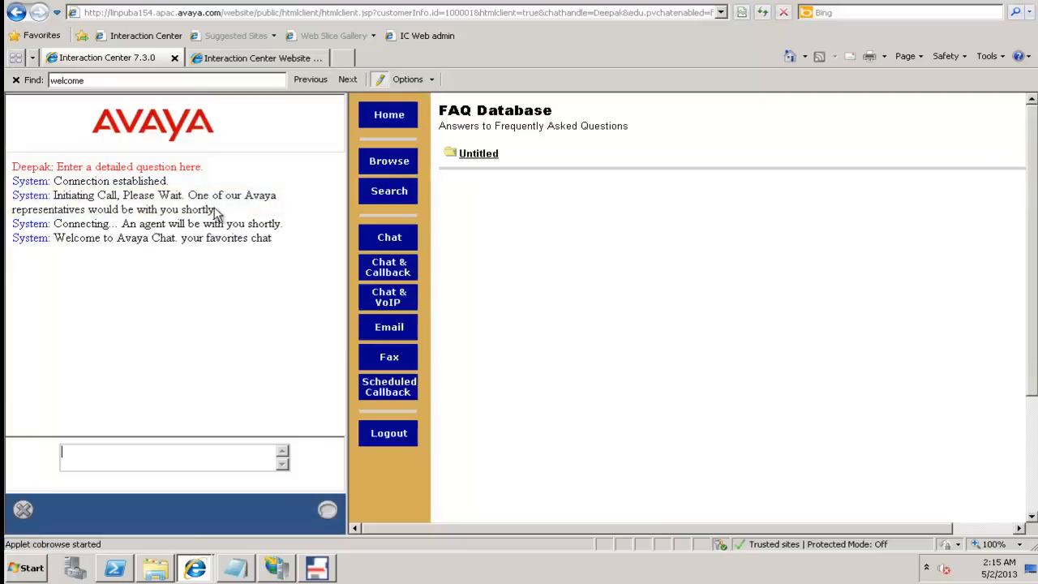
mouse_move(221, 213)
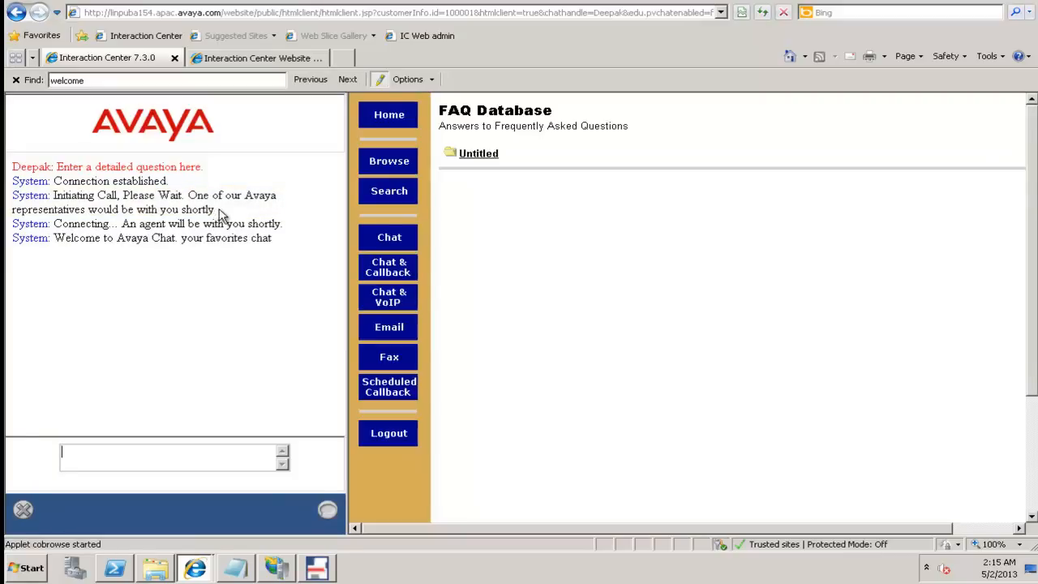
mouse_move(162, 259)
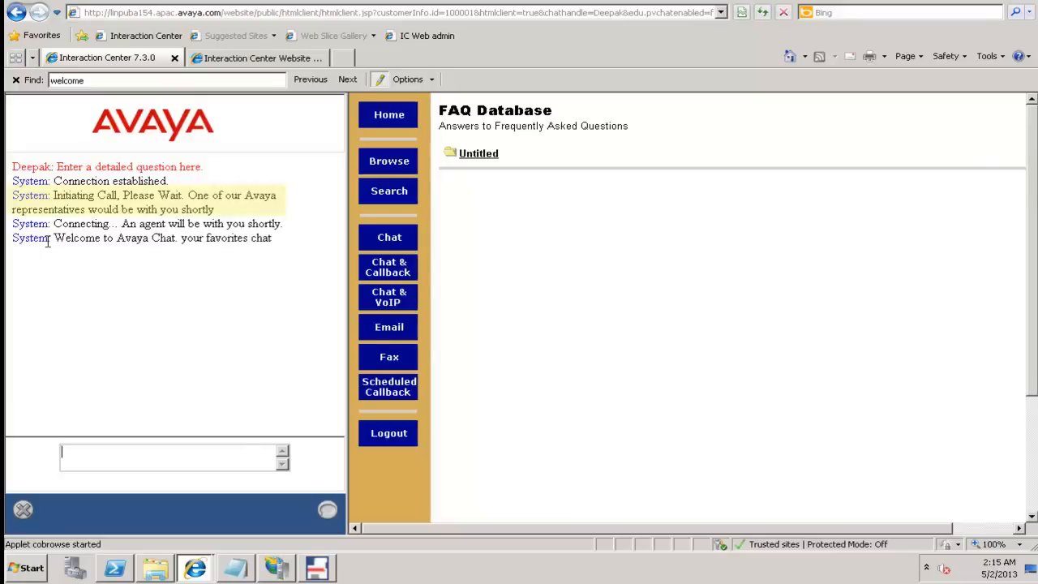
mouse_move(210, 249)
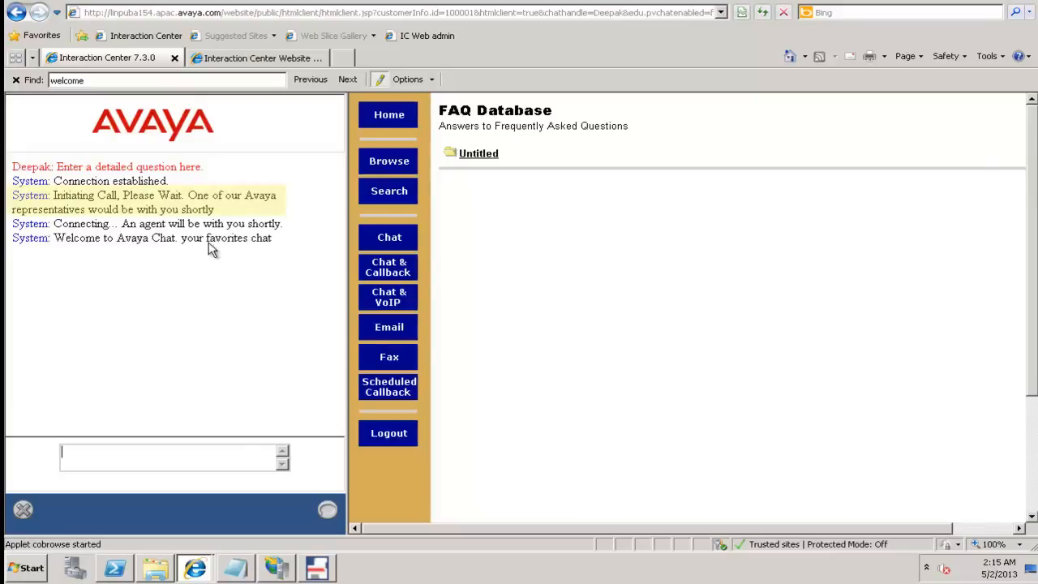
mouse_move(289, 246)
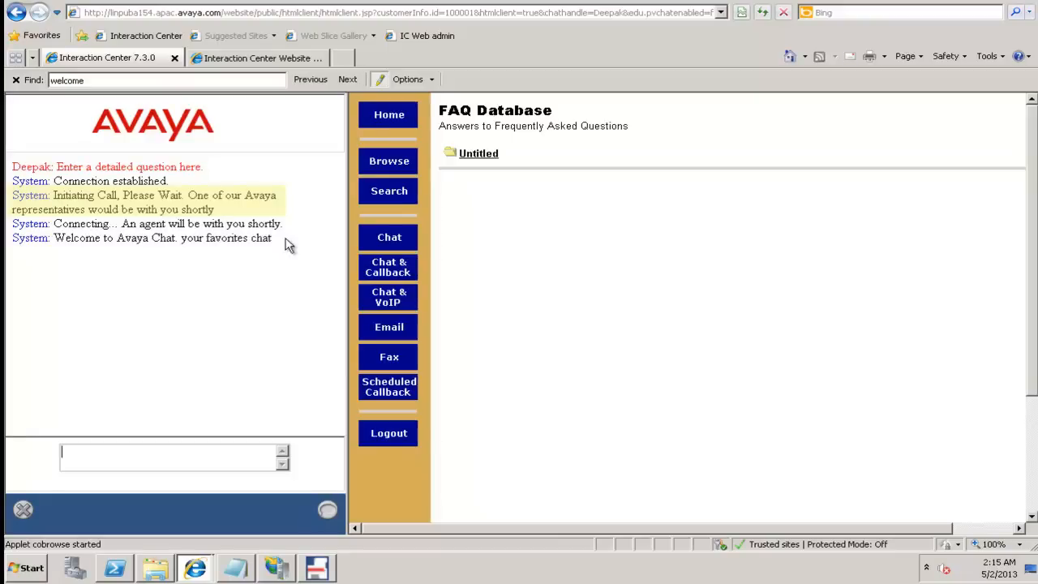
mouse_move(730, 6)
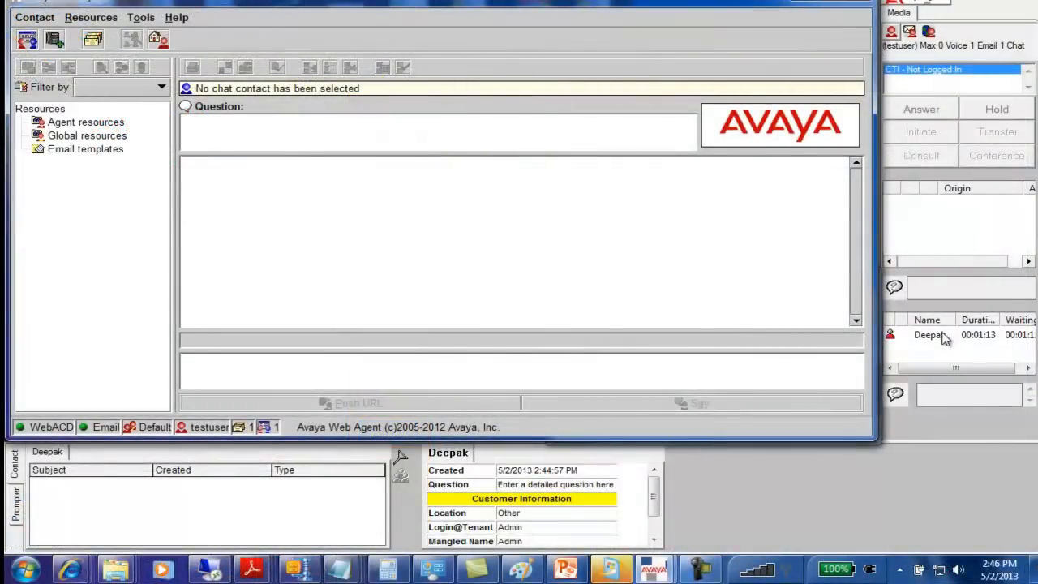
Accept customer Admin's waiting chat from the Web Agent contacts list
click(927, 334)
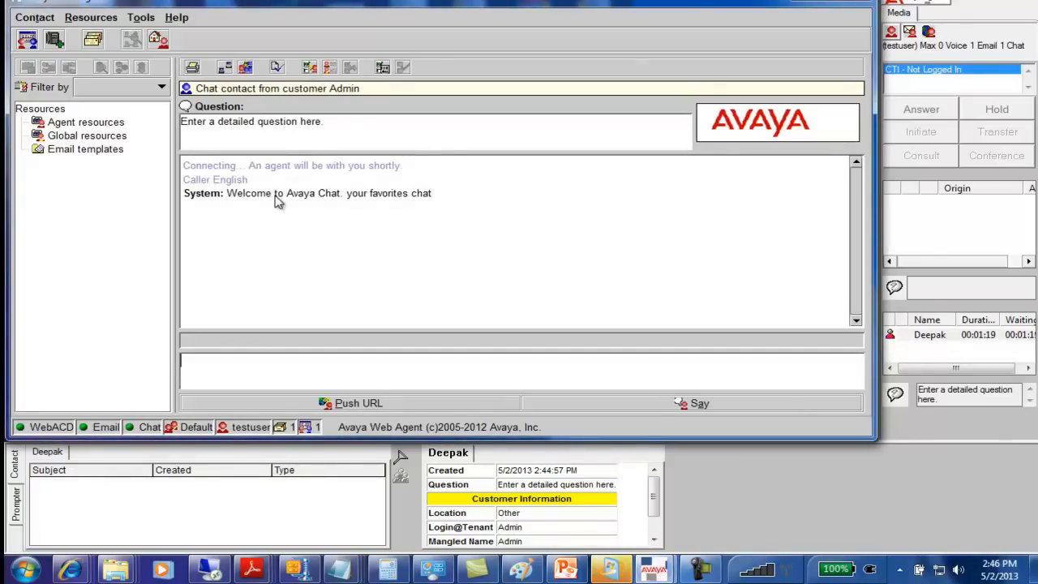
mouse_move(317, 212)
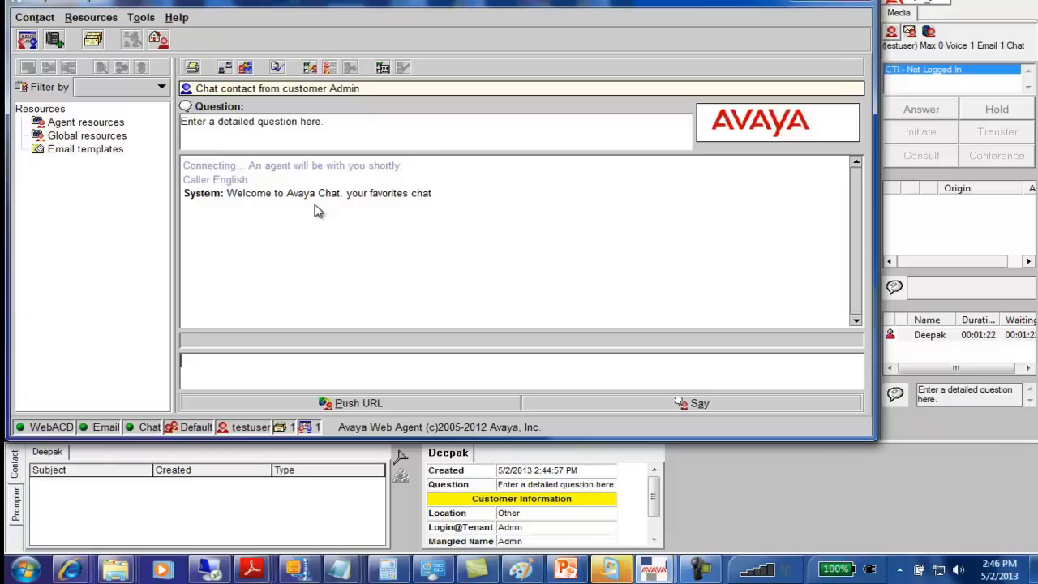
mouse_move(292, 362)
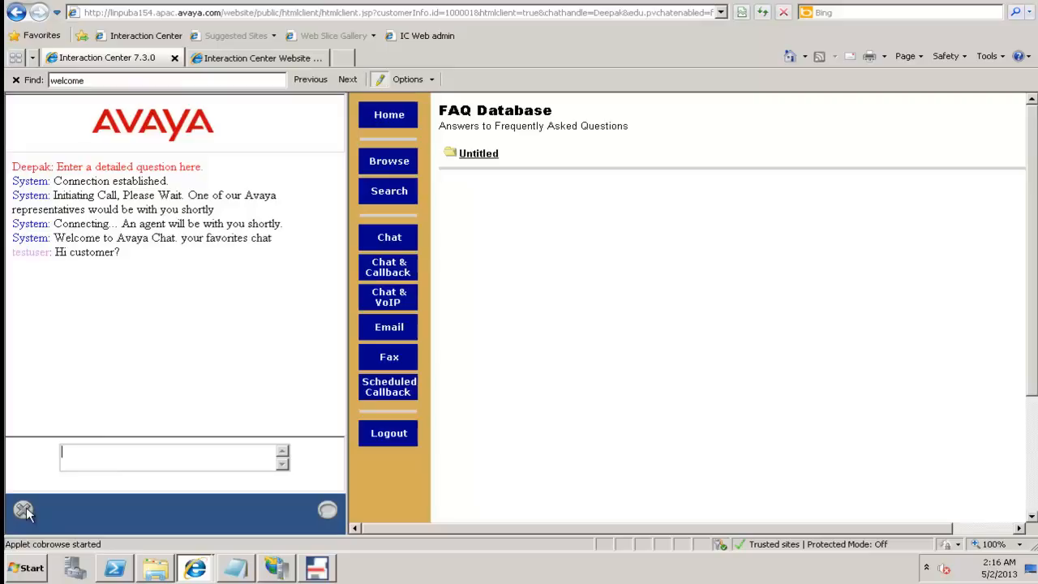
mouse_move(23, 509)
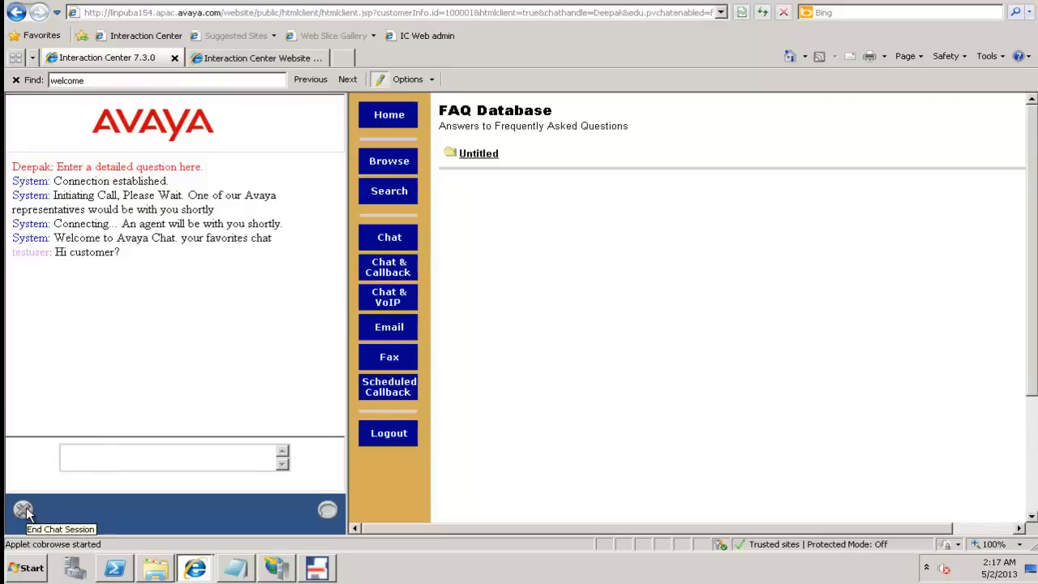
End the customer chat session to bring up the Customer Survey page
click(22, 509)
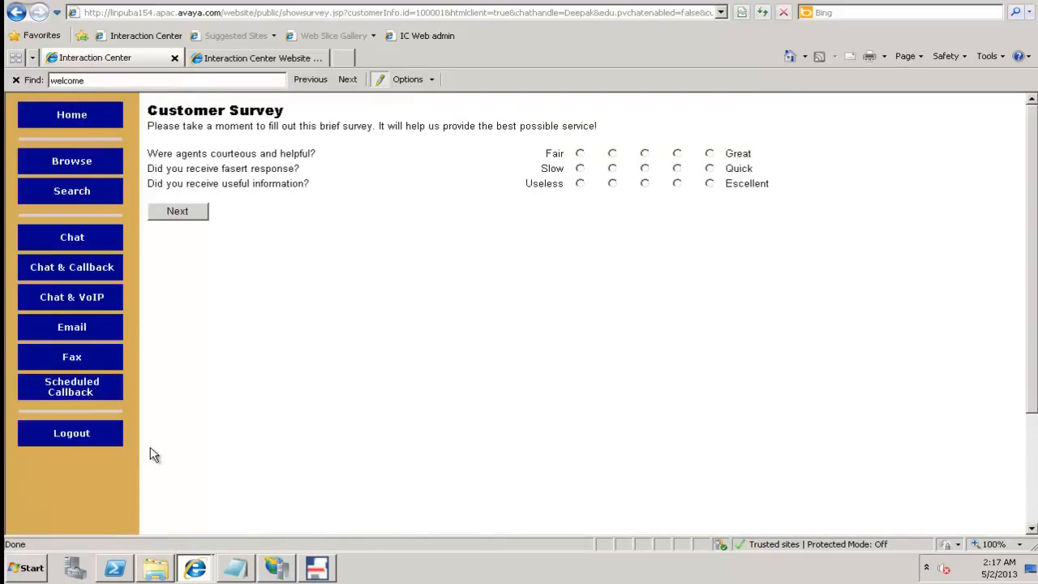
mouse_move(256, 440)
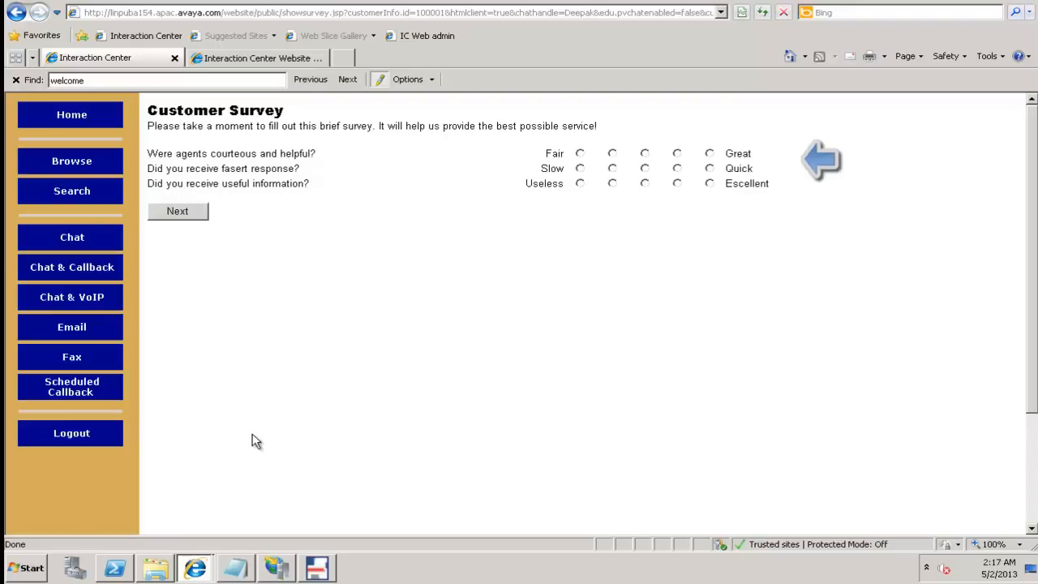
mouse_move(273, 426)
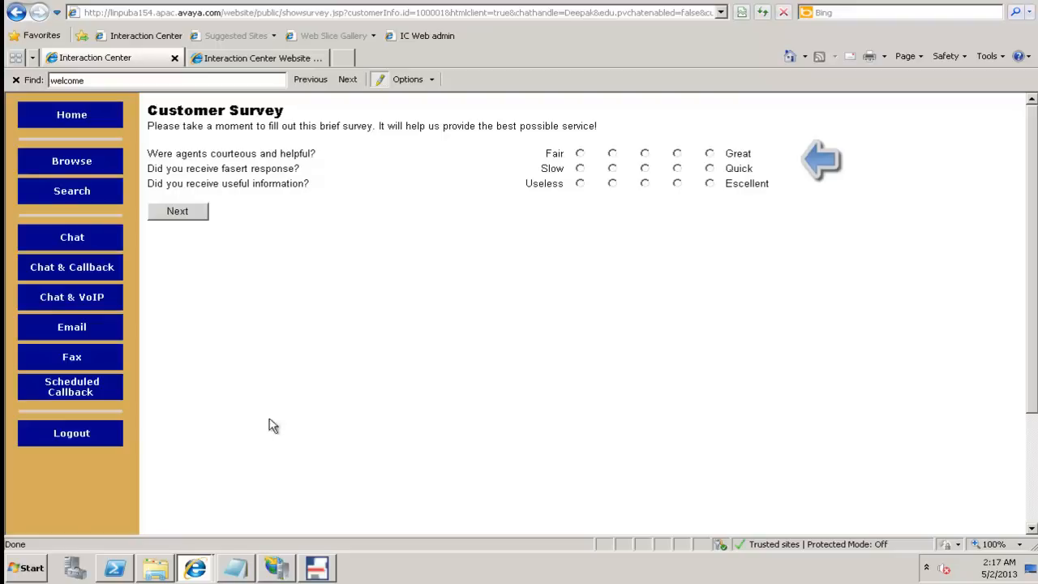
mouse_move(579, 165)
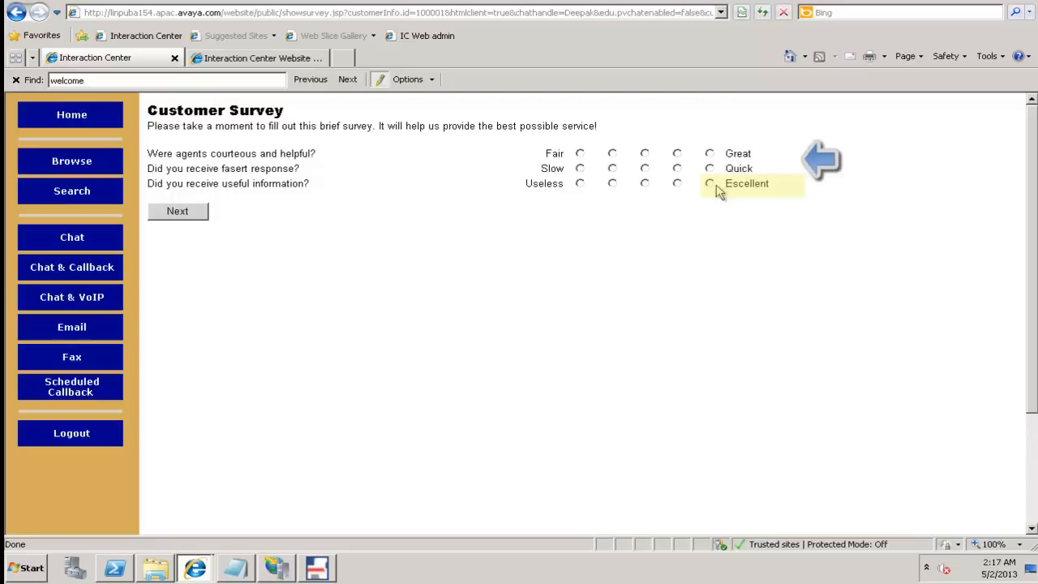
mouse_move(720, 189)
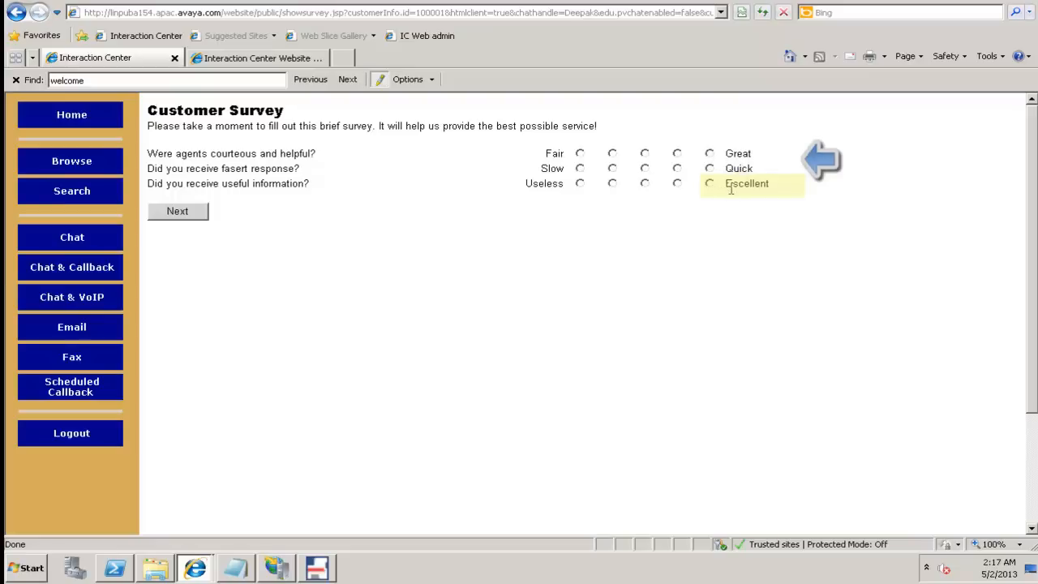
mouse_move(713, 188)
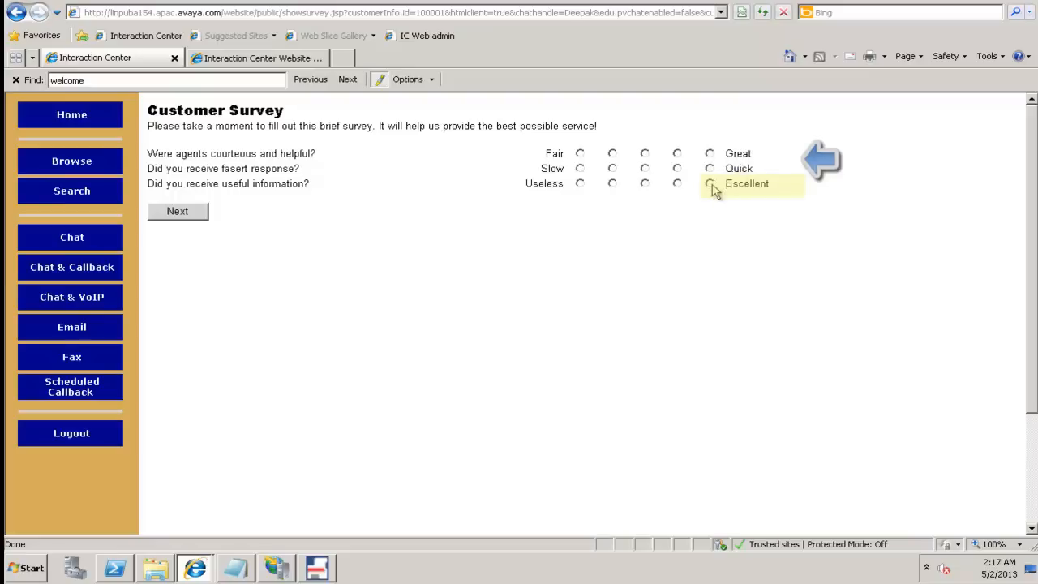